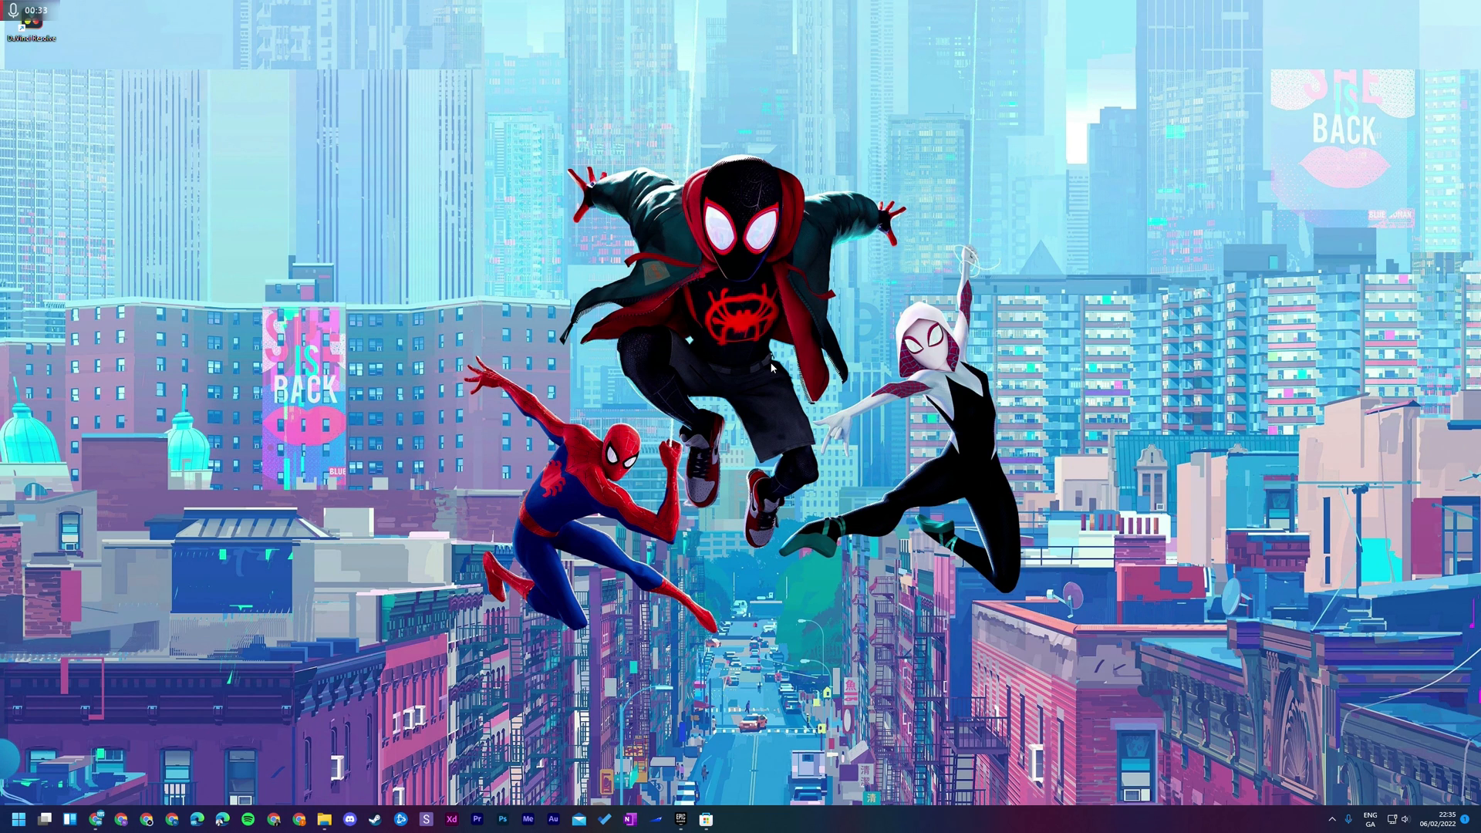
pyautogui.moveTo(571, 573)
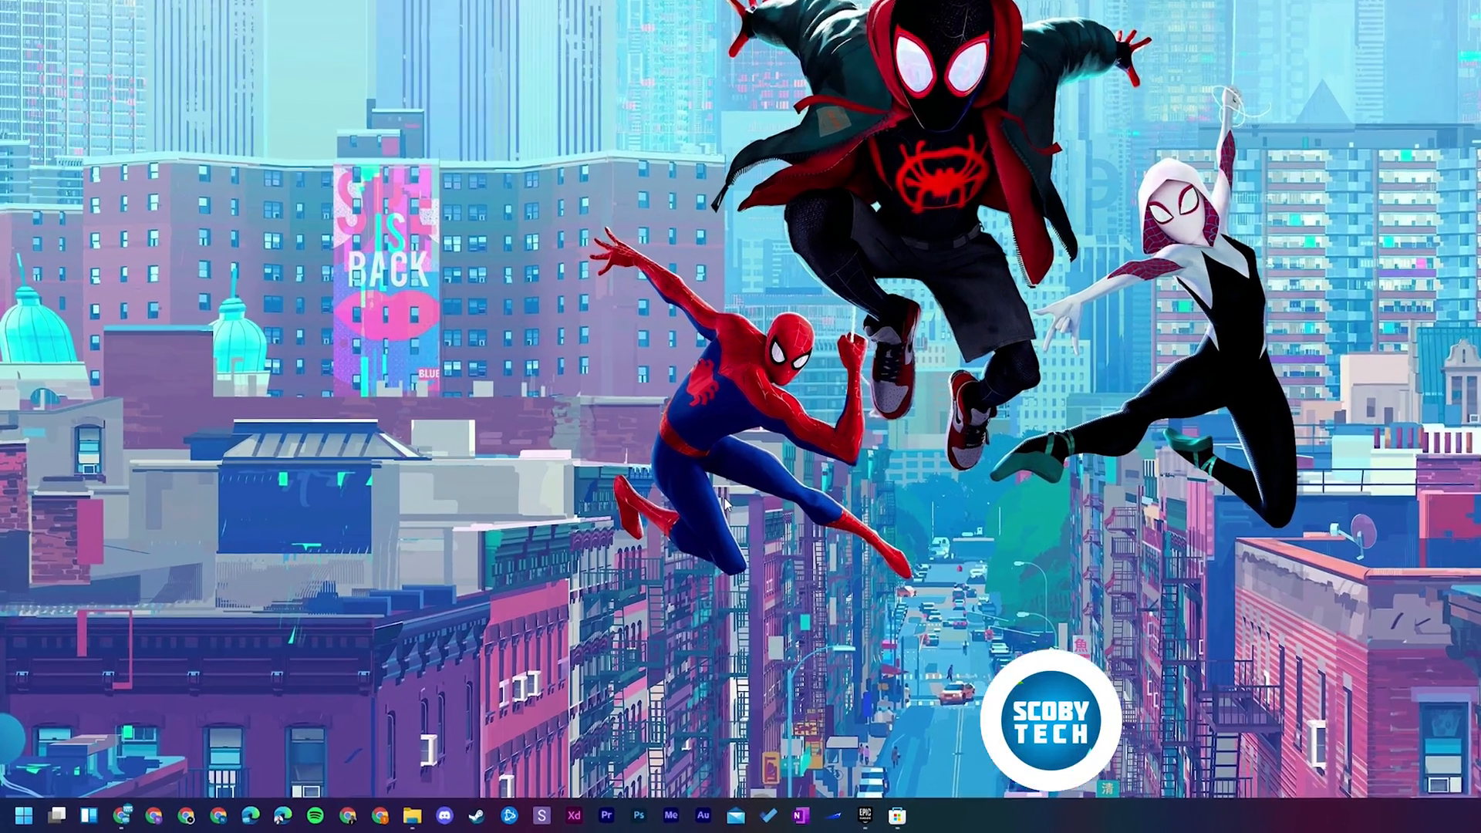
# Search 'cre' from the Start menu and launch Creative Cloud Desktop
pyautogui.write('cre')
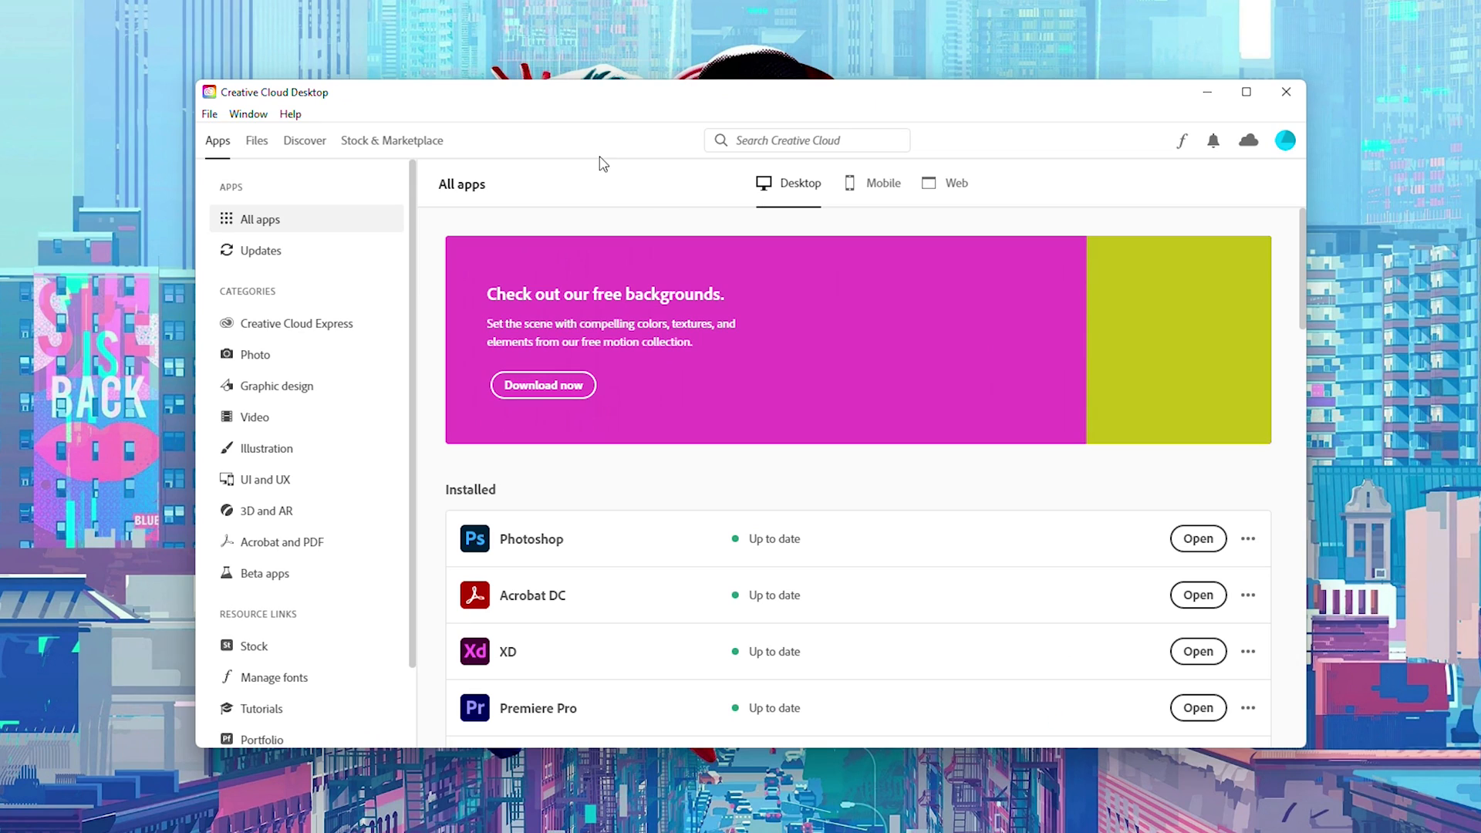
pyautogui.moveTo(303, 139)
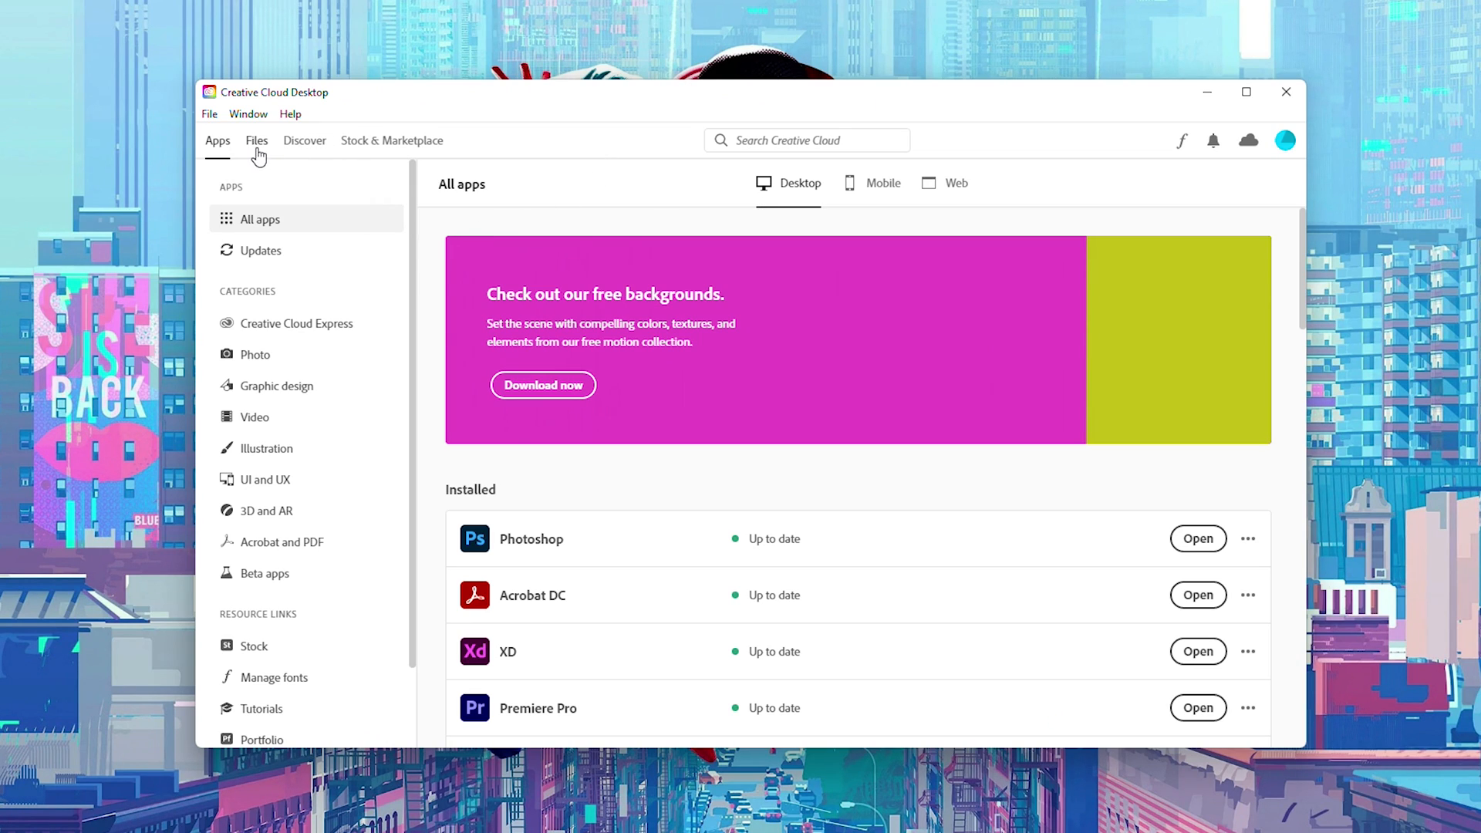
# Show the cloud files, including Thumbnails - Update and Colours XD documents
pyautogui.click(256, 140)
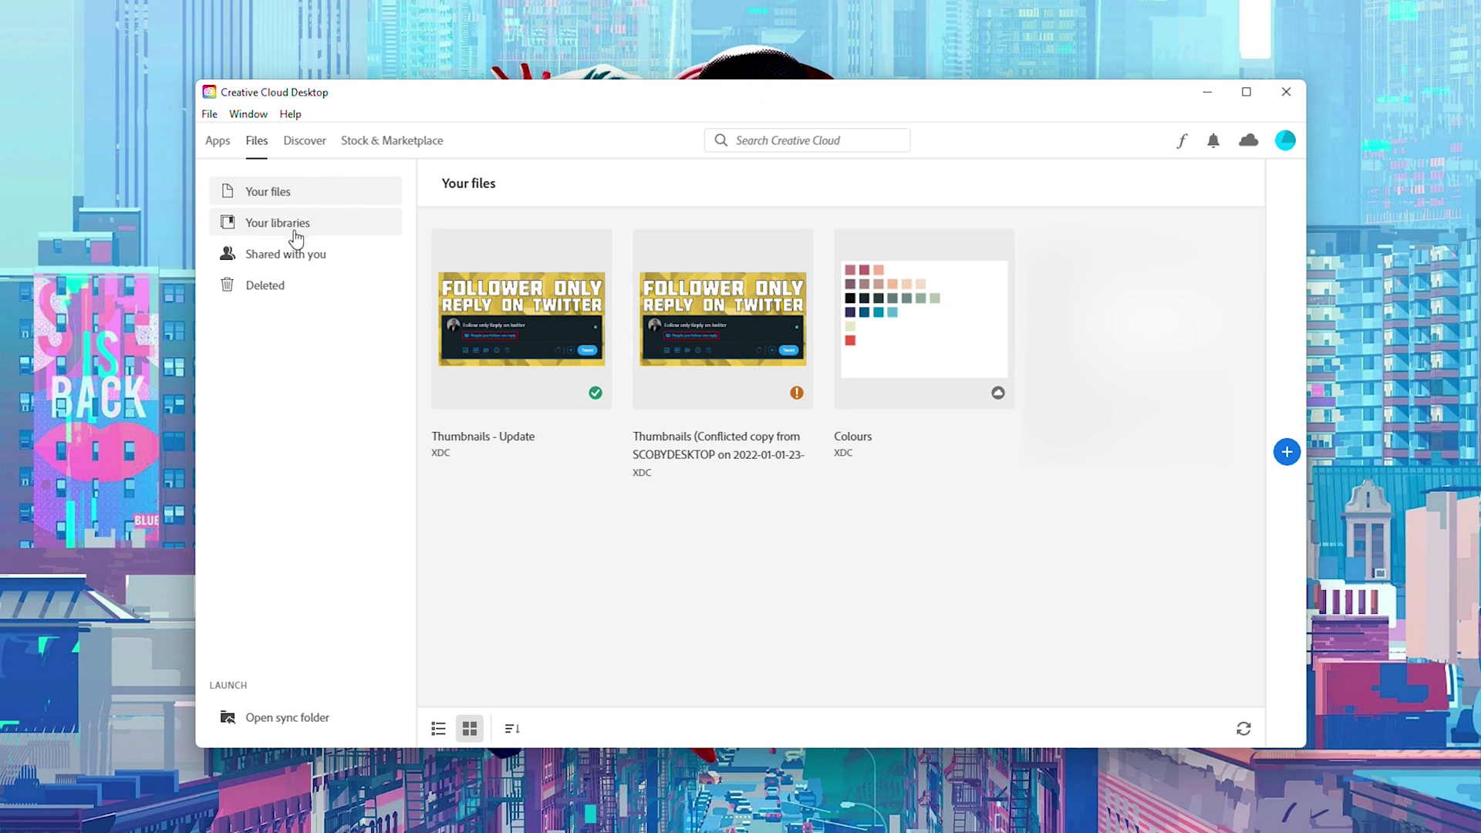
pyautogui.moveTo(278, 291)
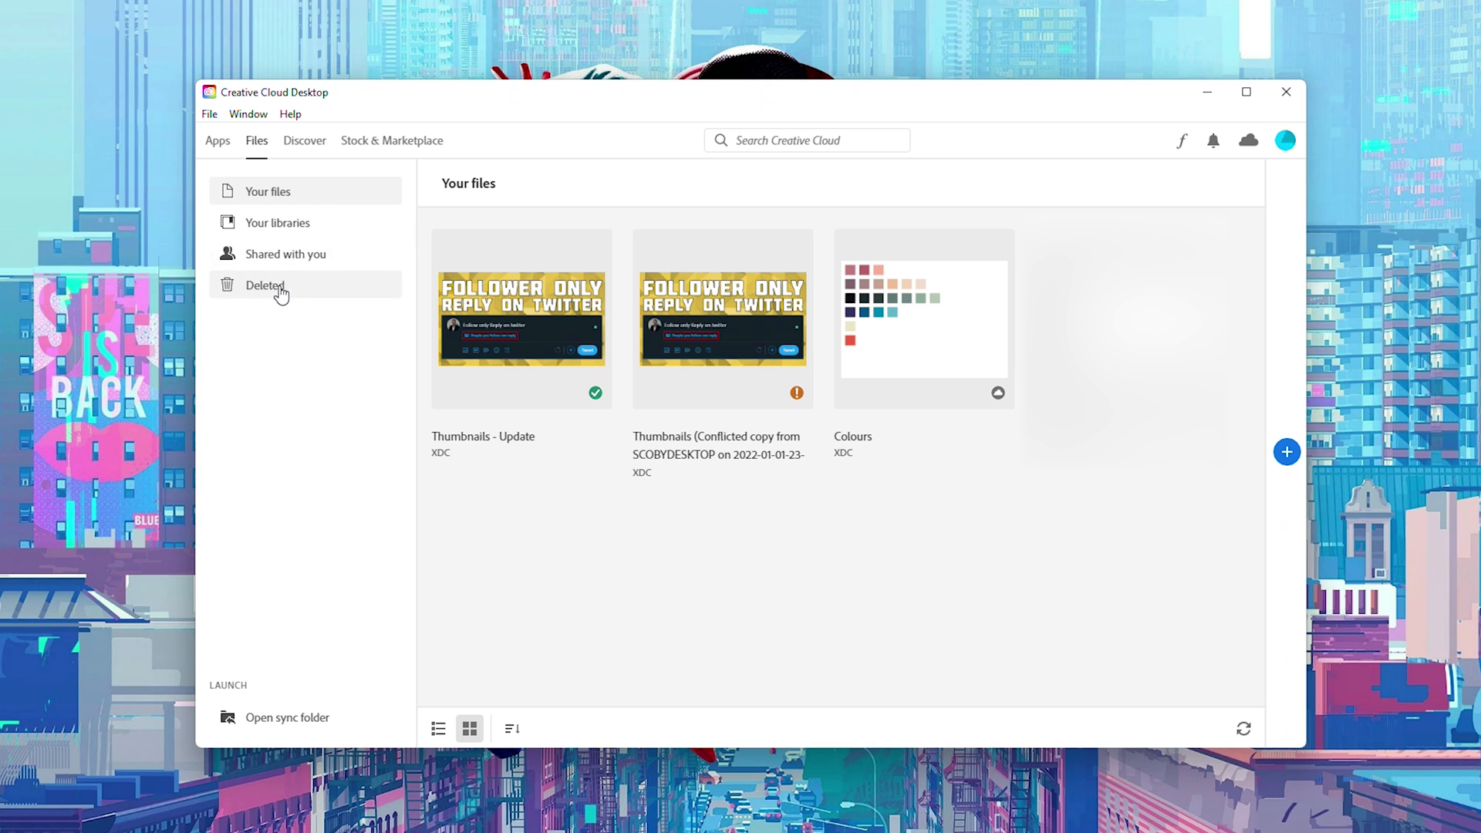
pyautogui.moveTo(199, 352)
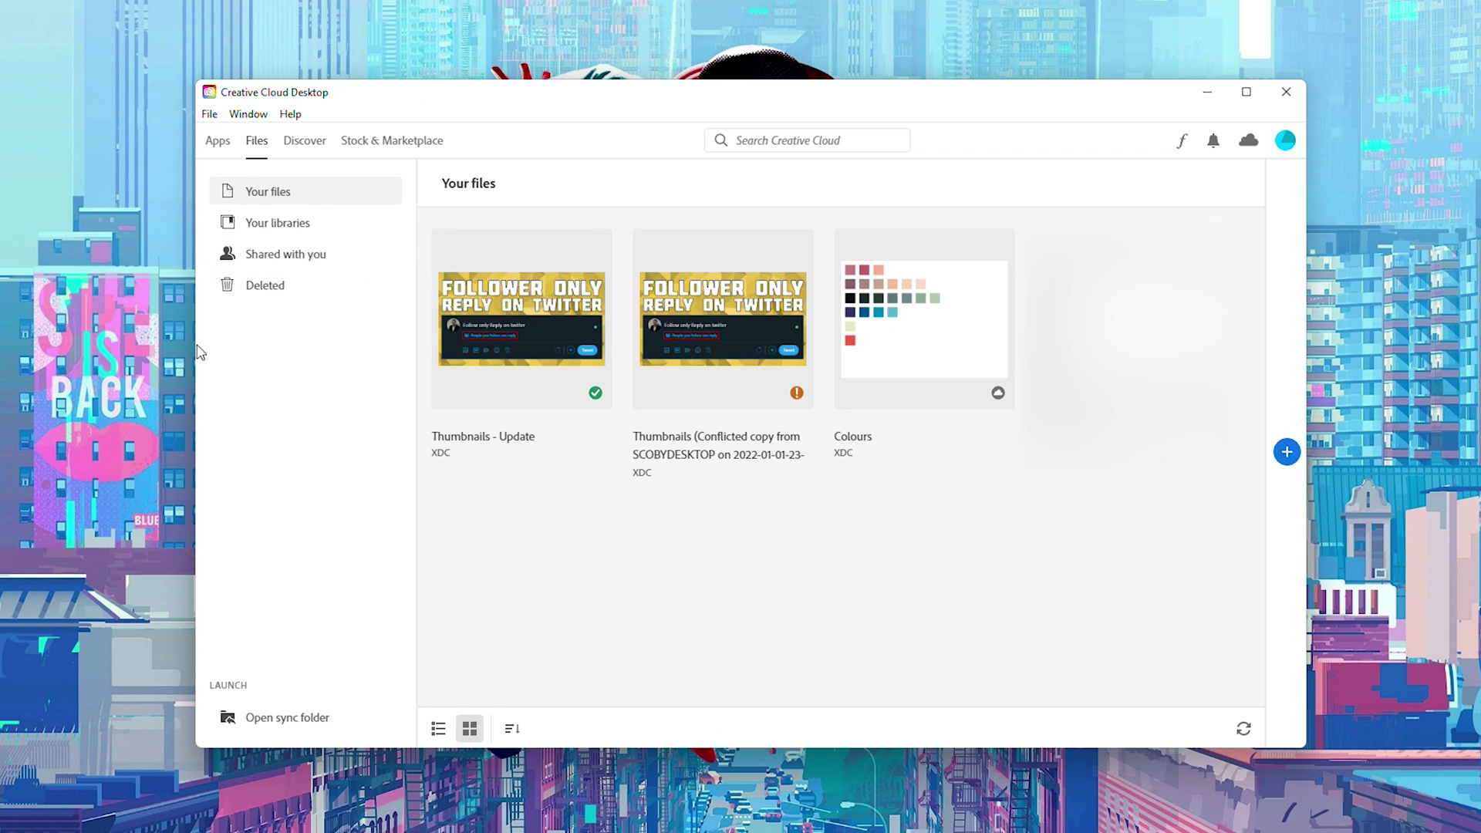
pyautogui.moveTo(521, 319)
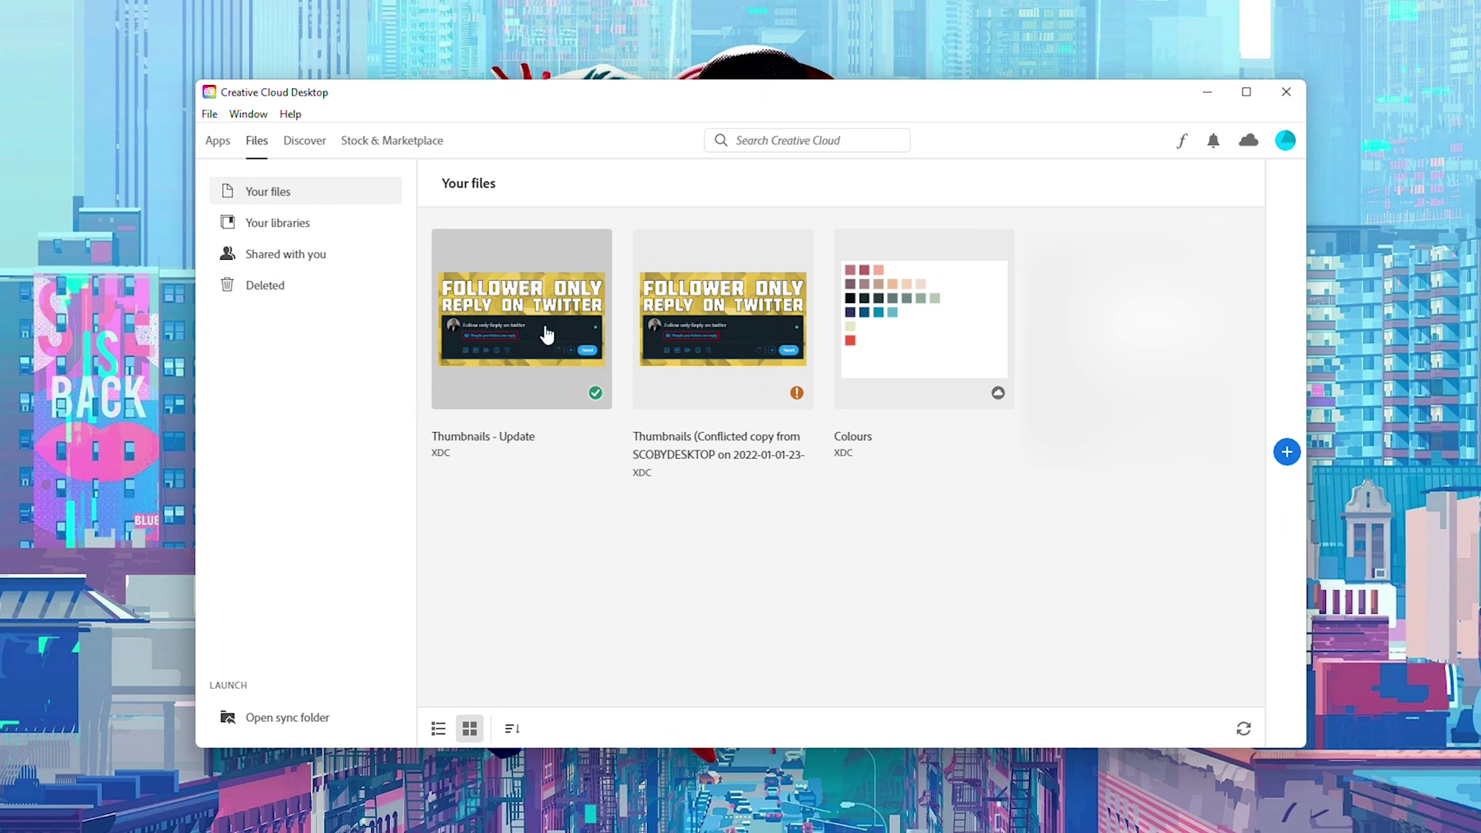
# Download the Thumbnails - Update XD file to a selected local folder
pyautogui.rightClick(546, 332)
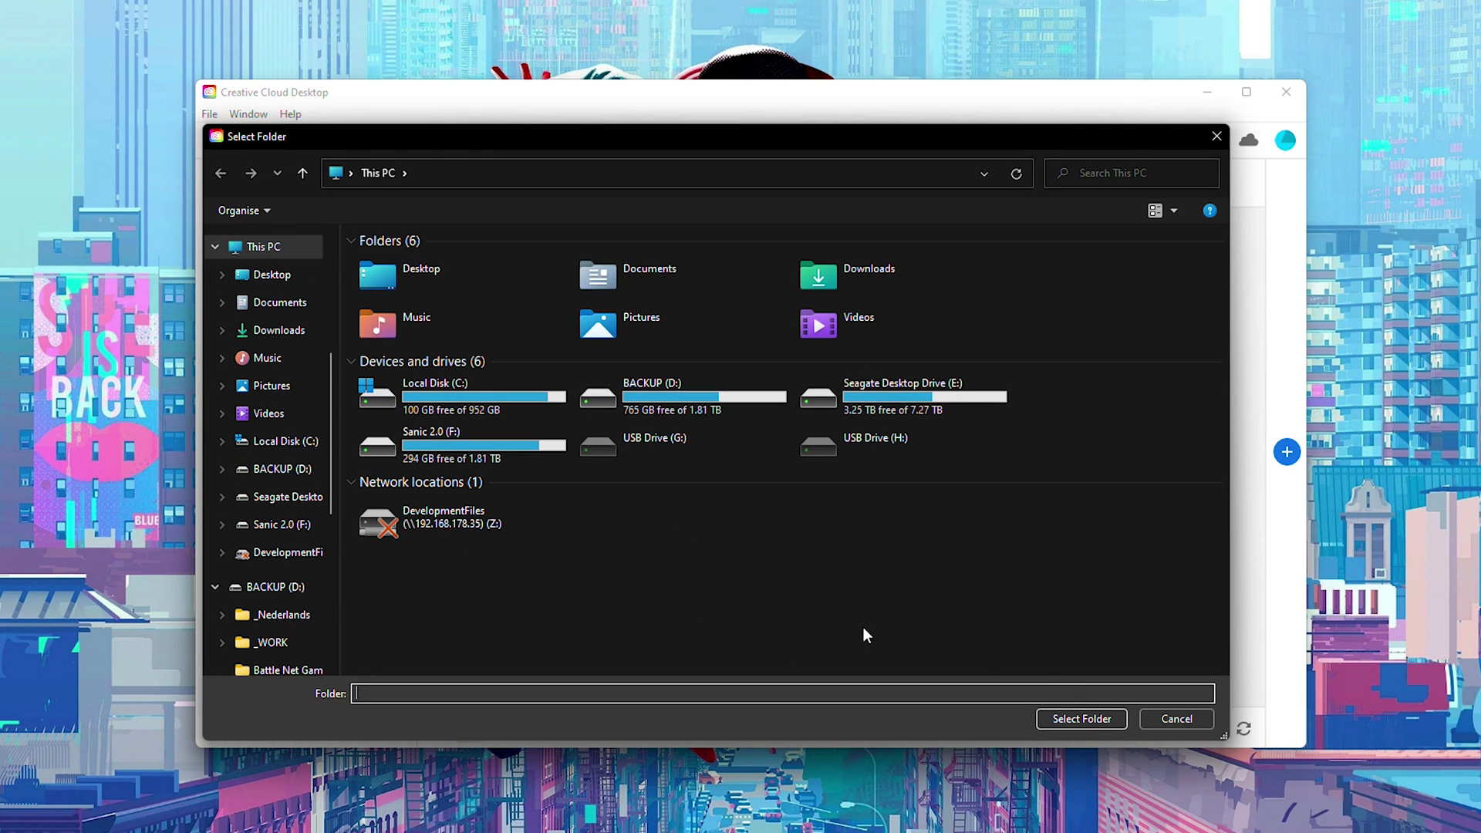
pyautogui.click(1175, 719)
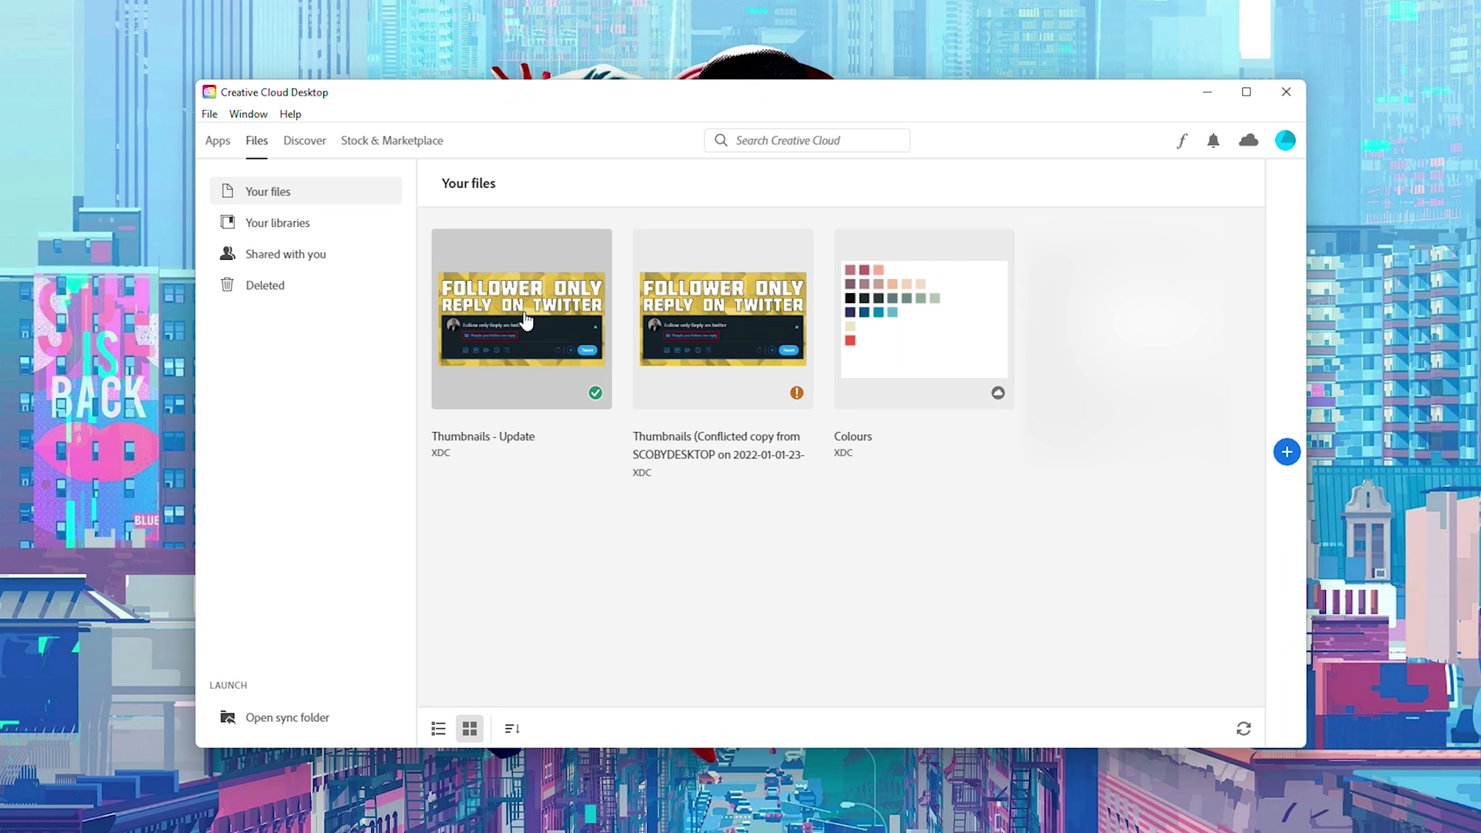
# List Your libraries and open the Custom Trasitions library's options menu
pyautogui.click(277, 222)
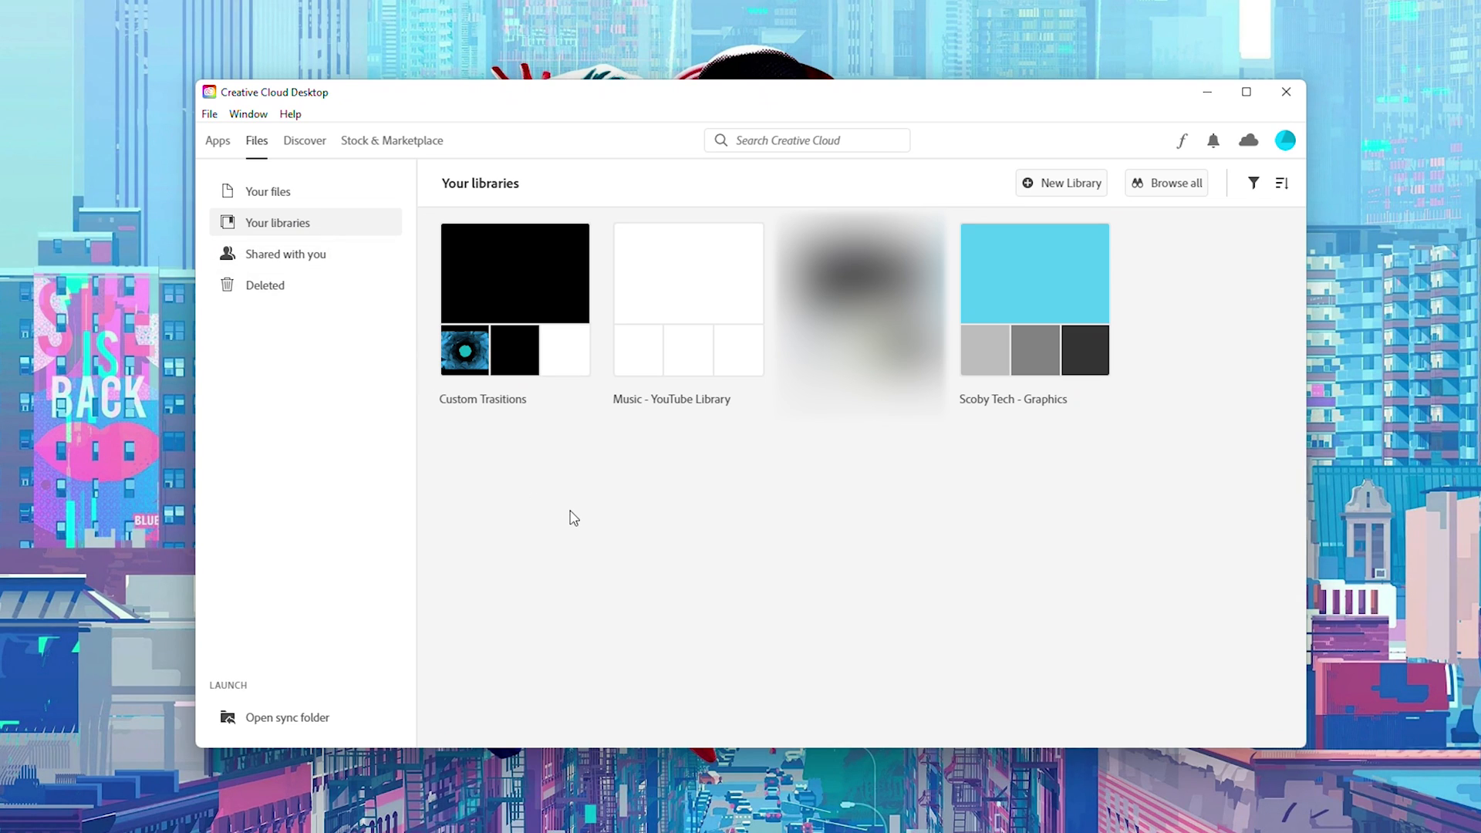
pyautogui.moveTo(513, 274)
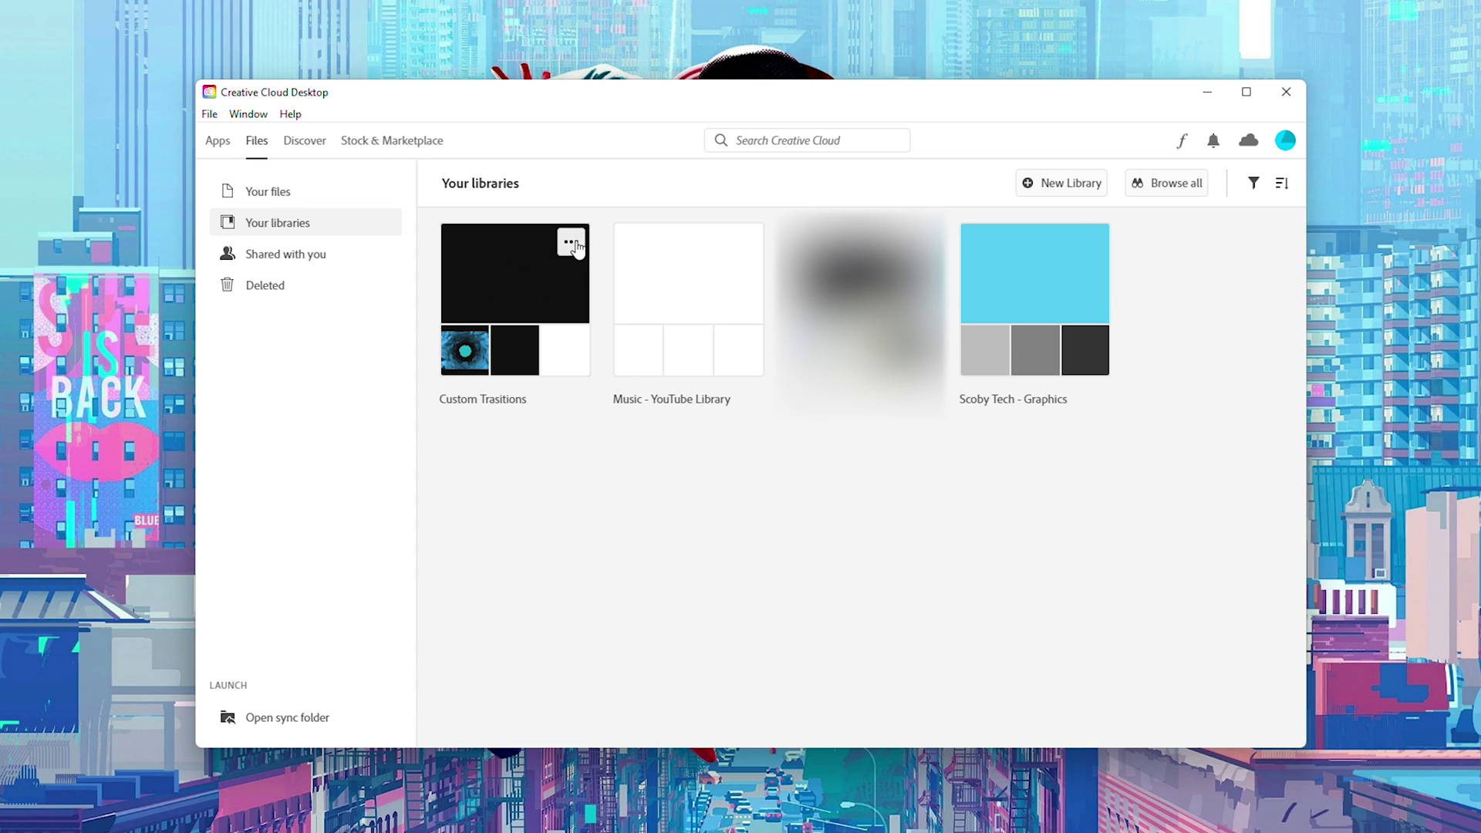
pyautogui.click(571, 242)
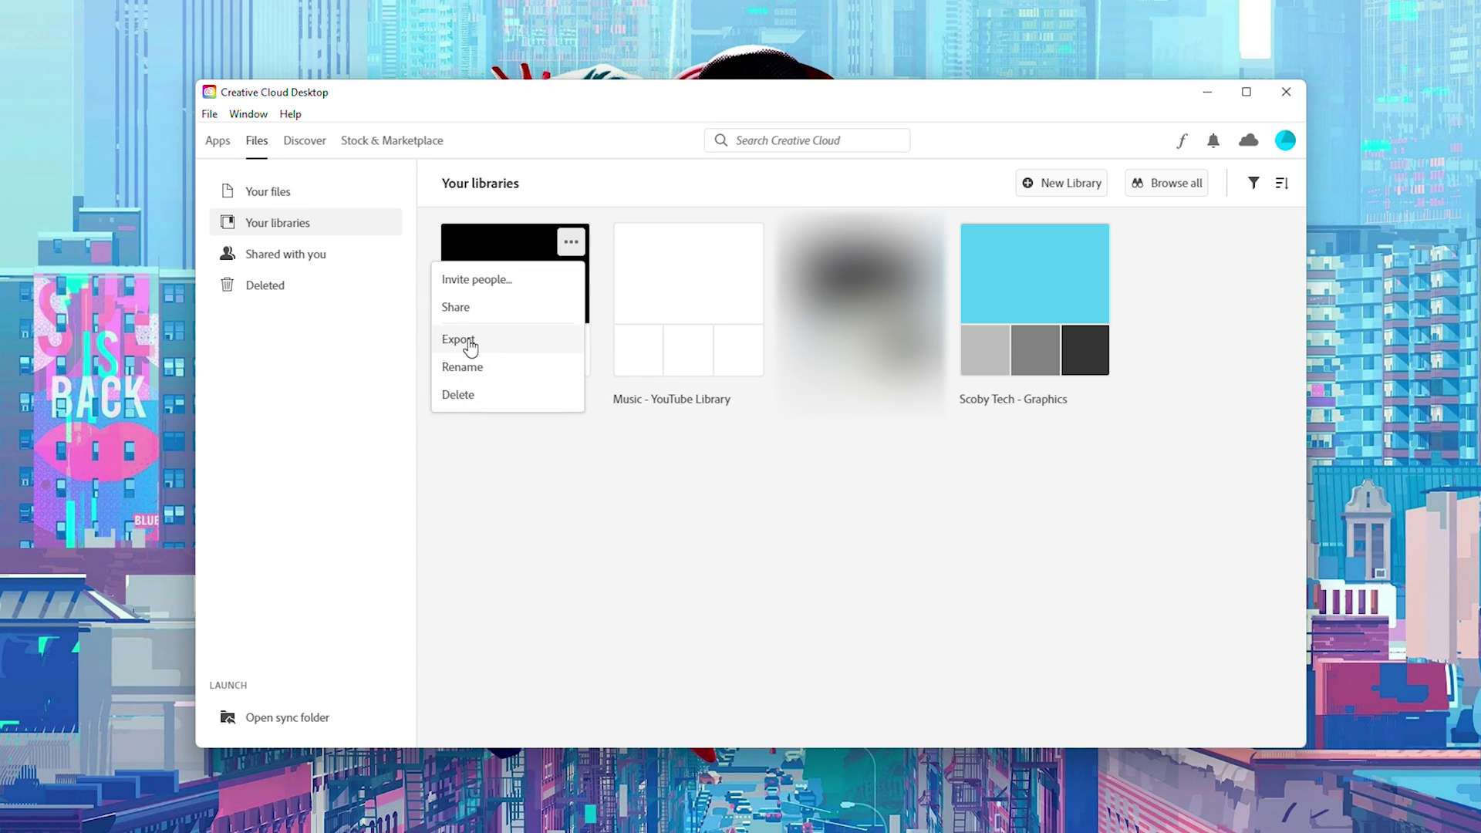
pyautogui.moveTo(489, 349)
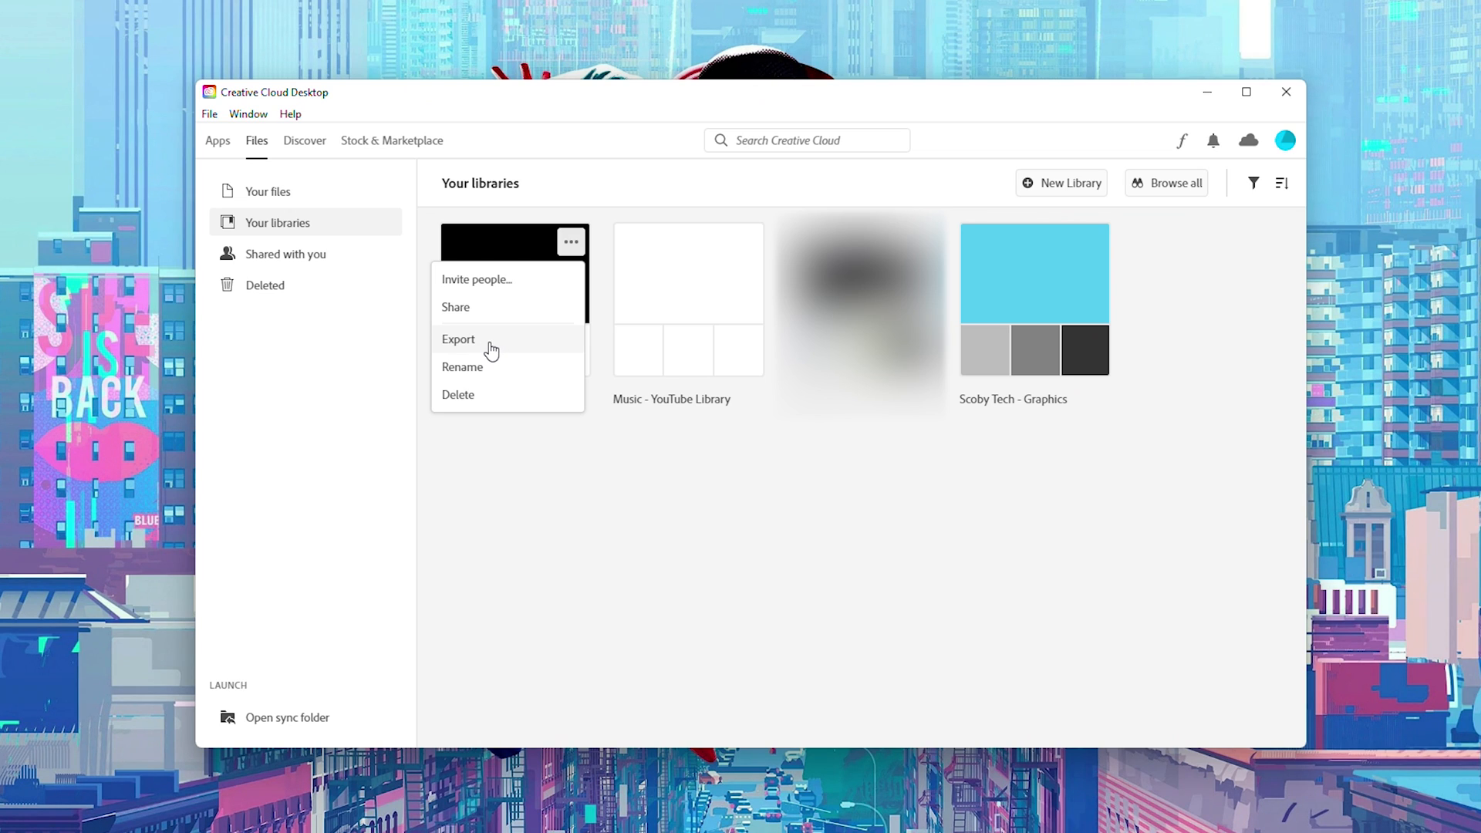
# Export Custom Trasitions as a .cclibs file into the Example folder and confirm
pyautogui.click(458, 339)
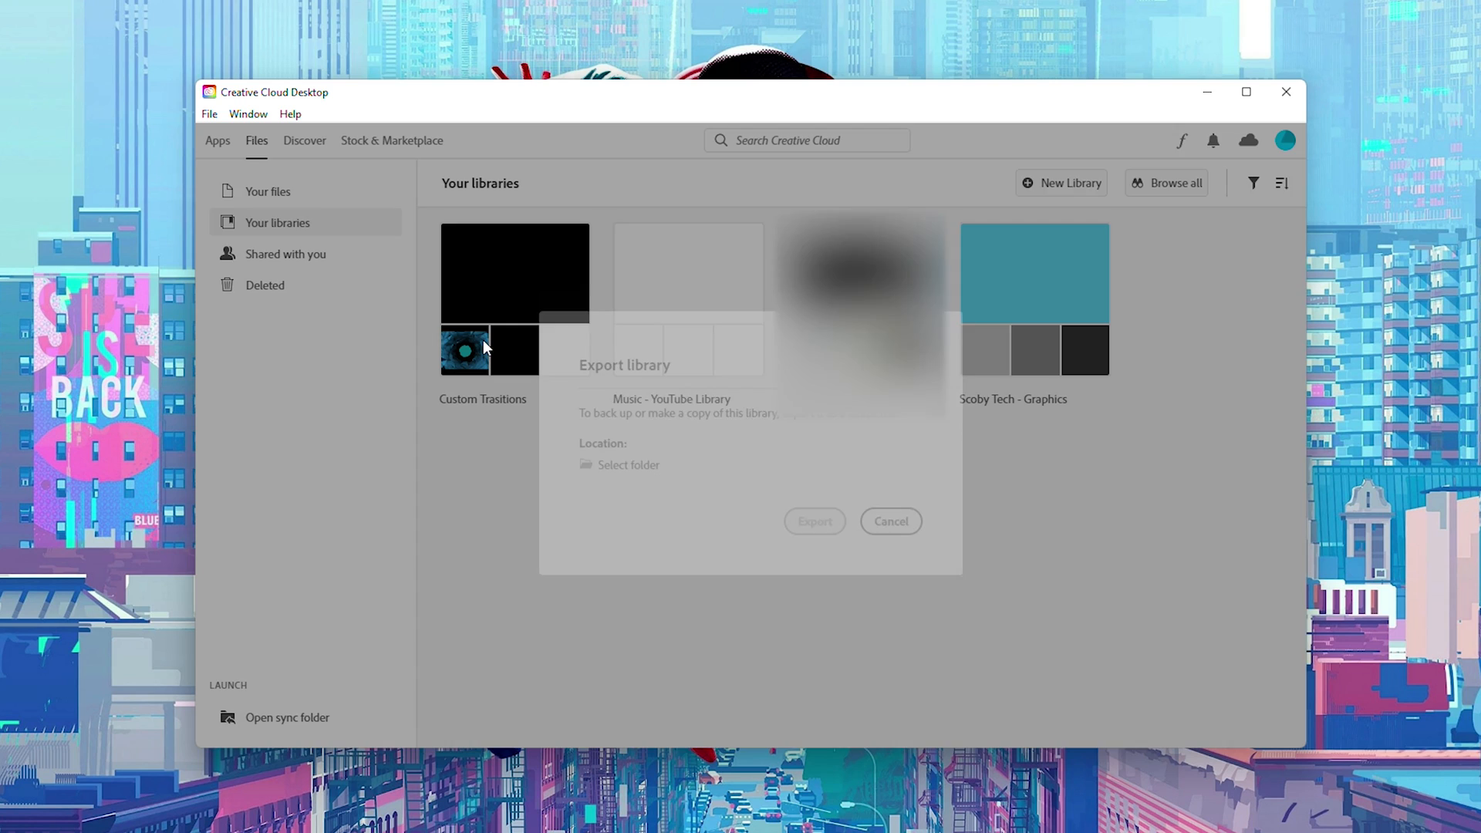
pyautogui.click(628, 464)
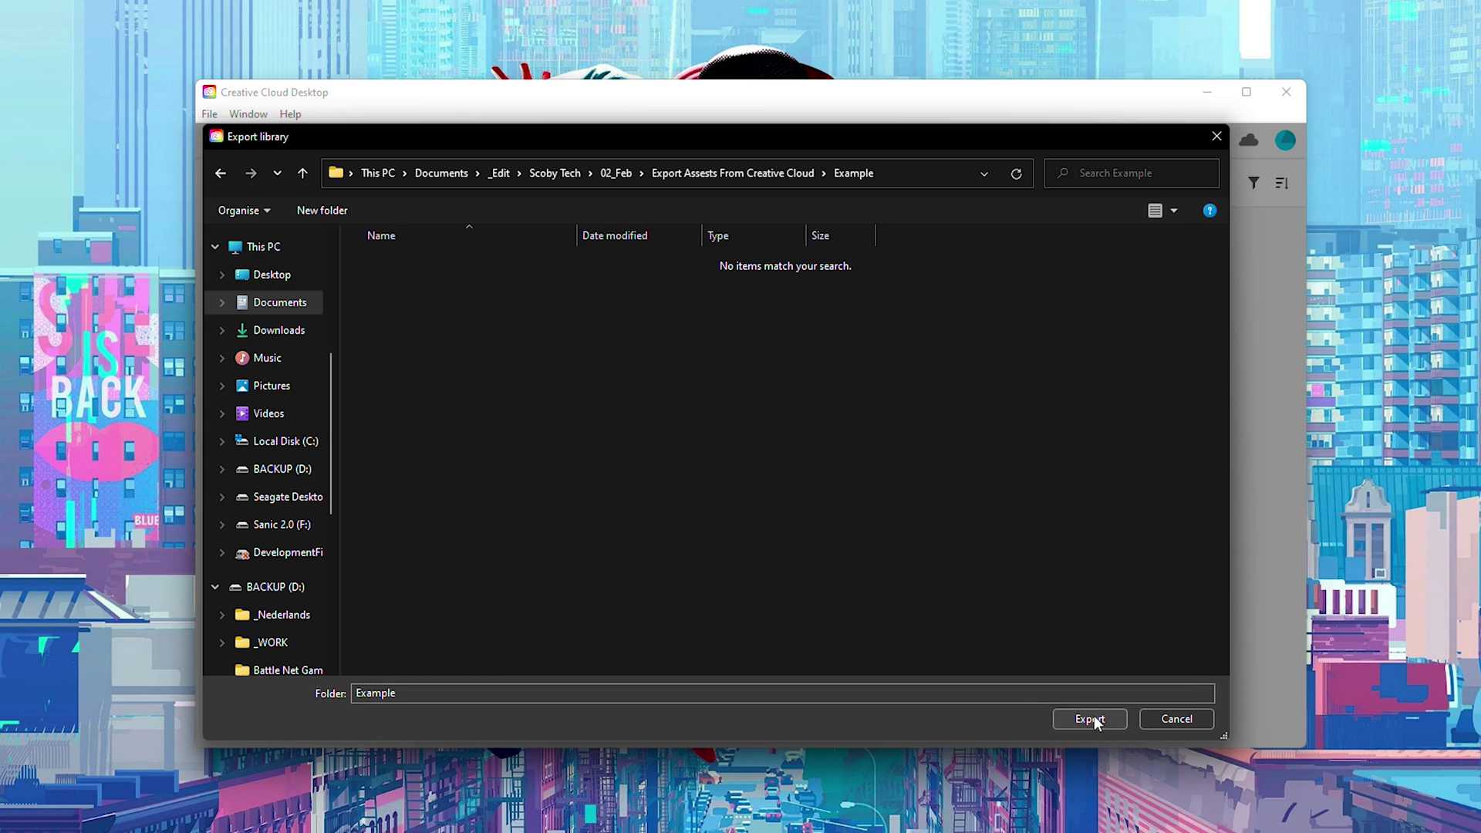
pyautogui.click(1089, 718)
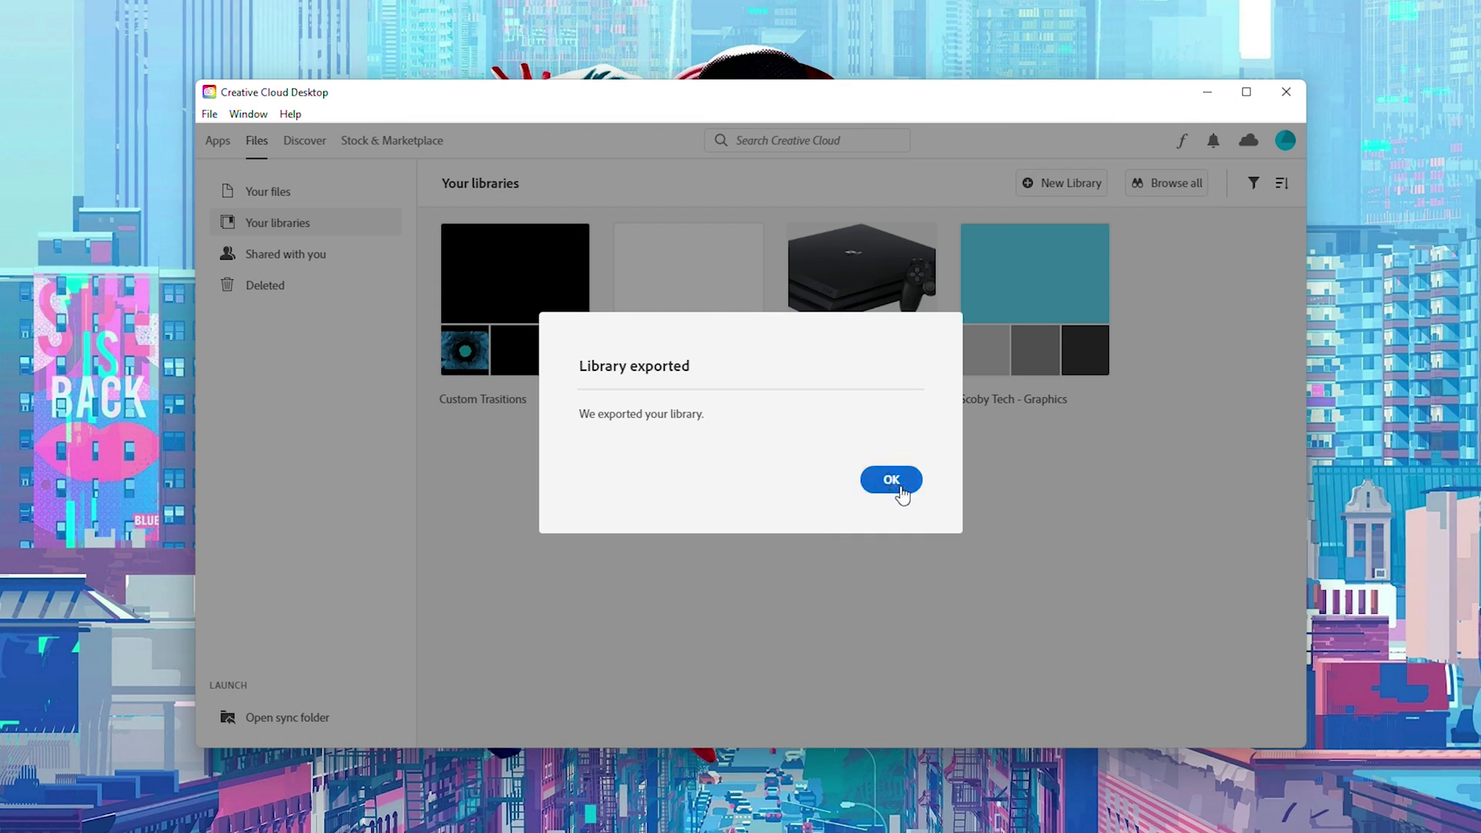
pyautogui.click(890, 480)
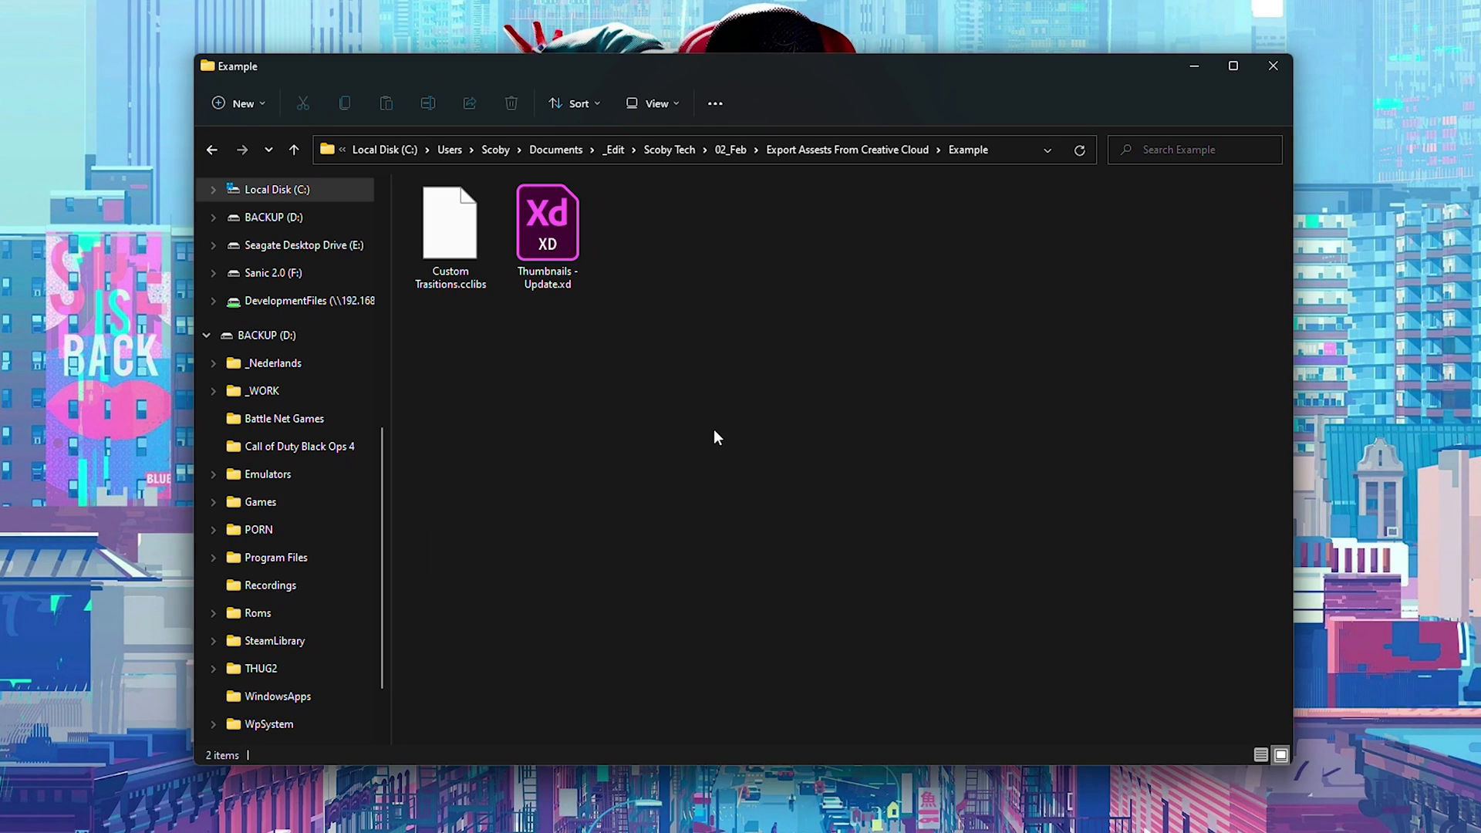
pyautogui.click(548, 222)
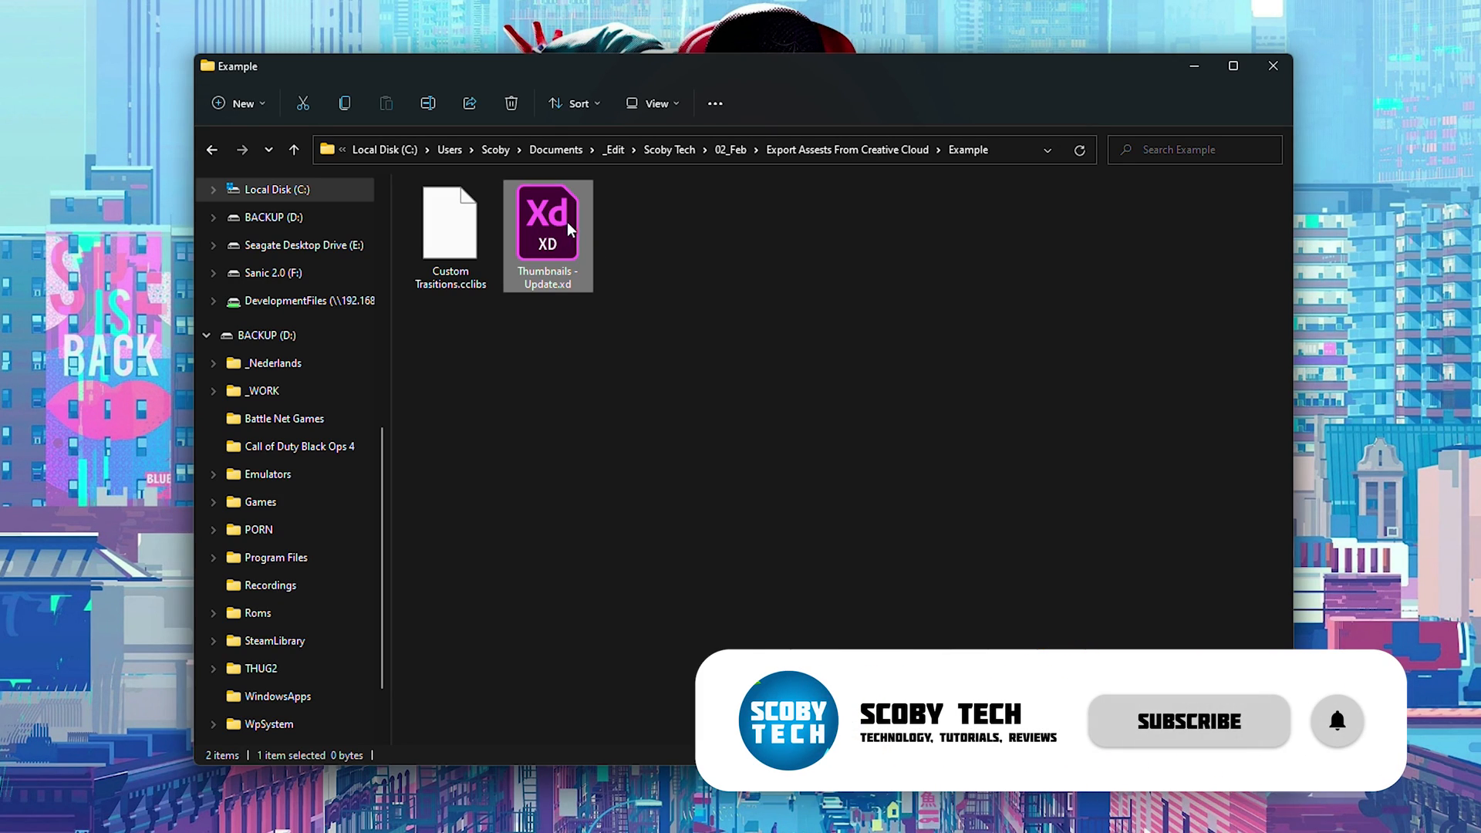
pyautogui.moveTo(552, 219)
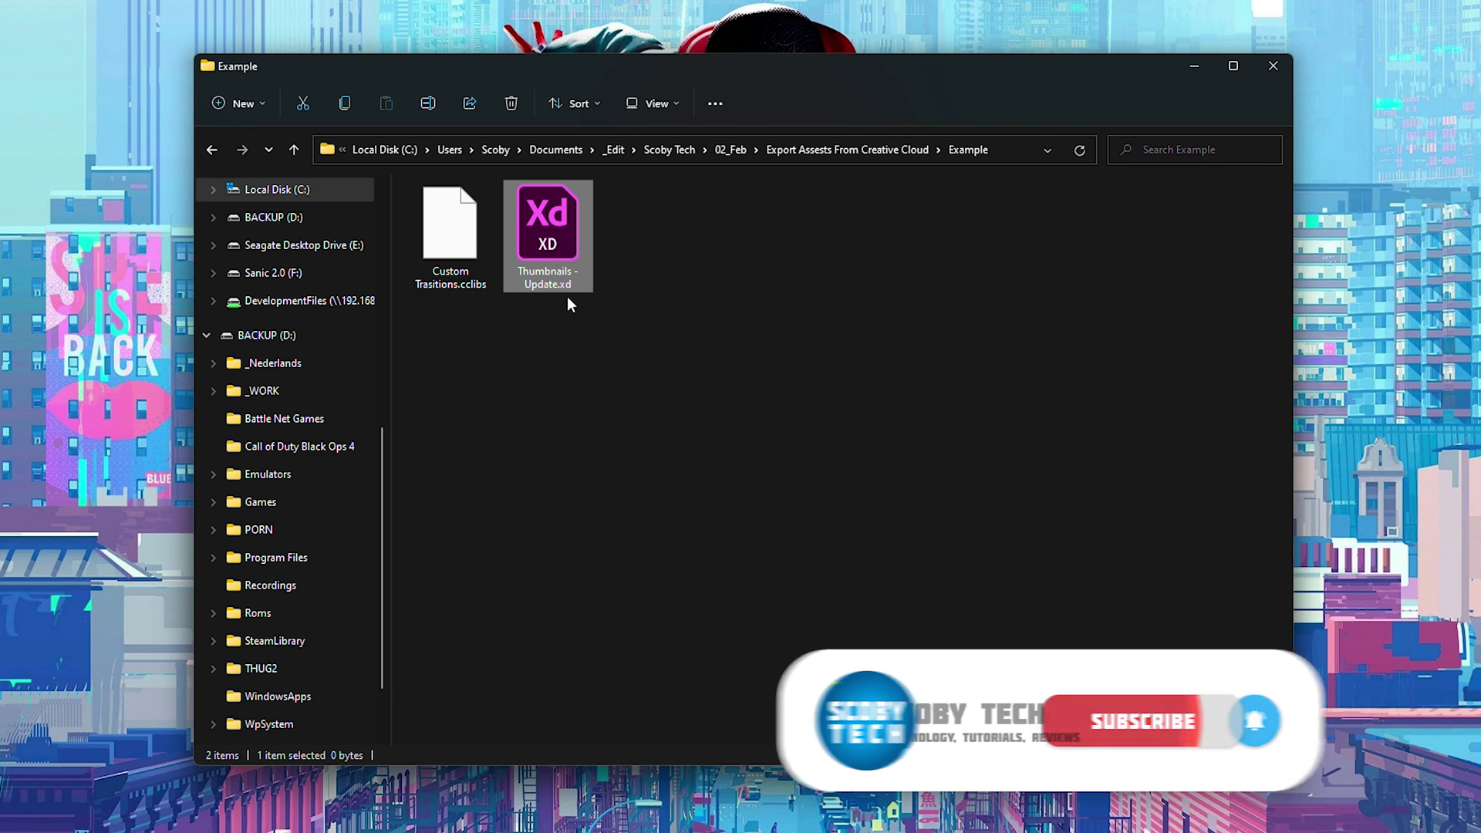
pyautogui.click(449, 224)
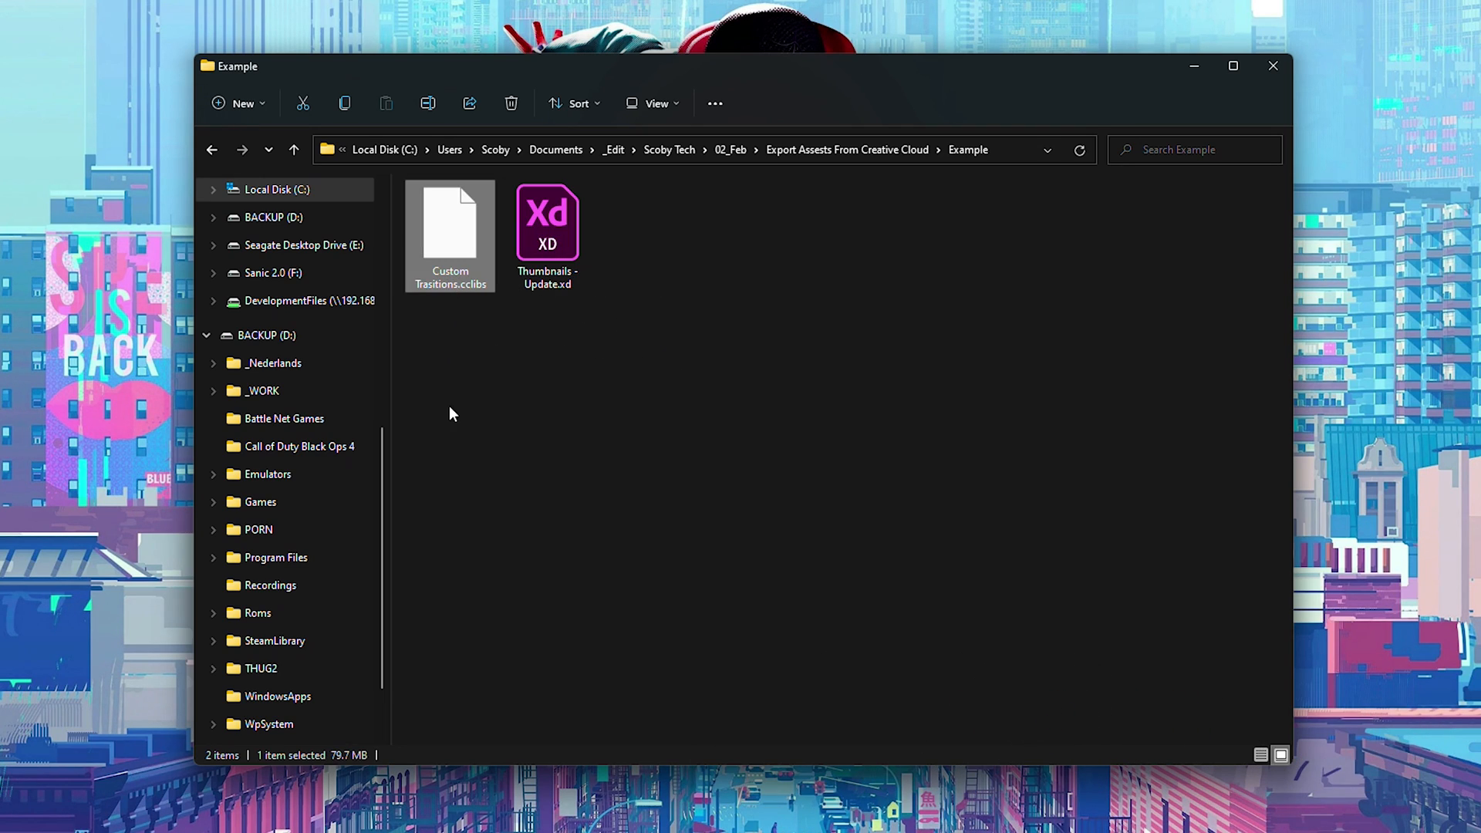
pyautogui.moveTo(485, 326)
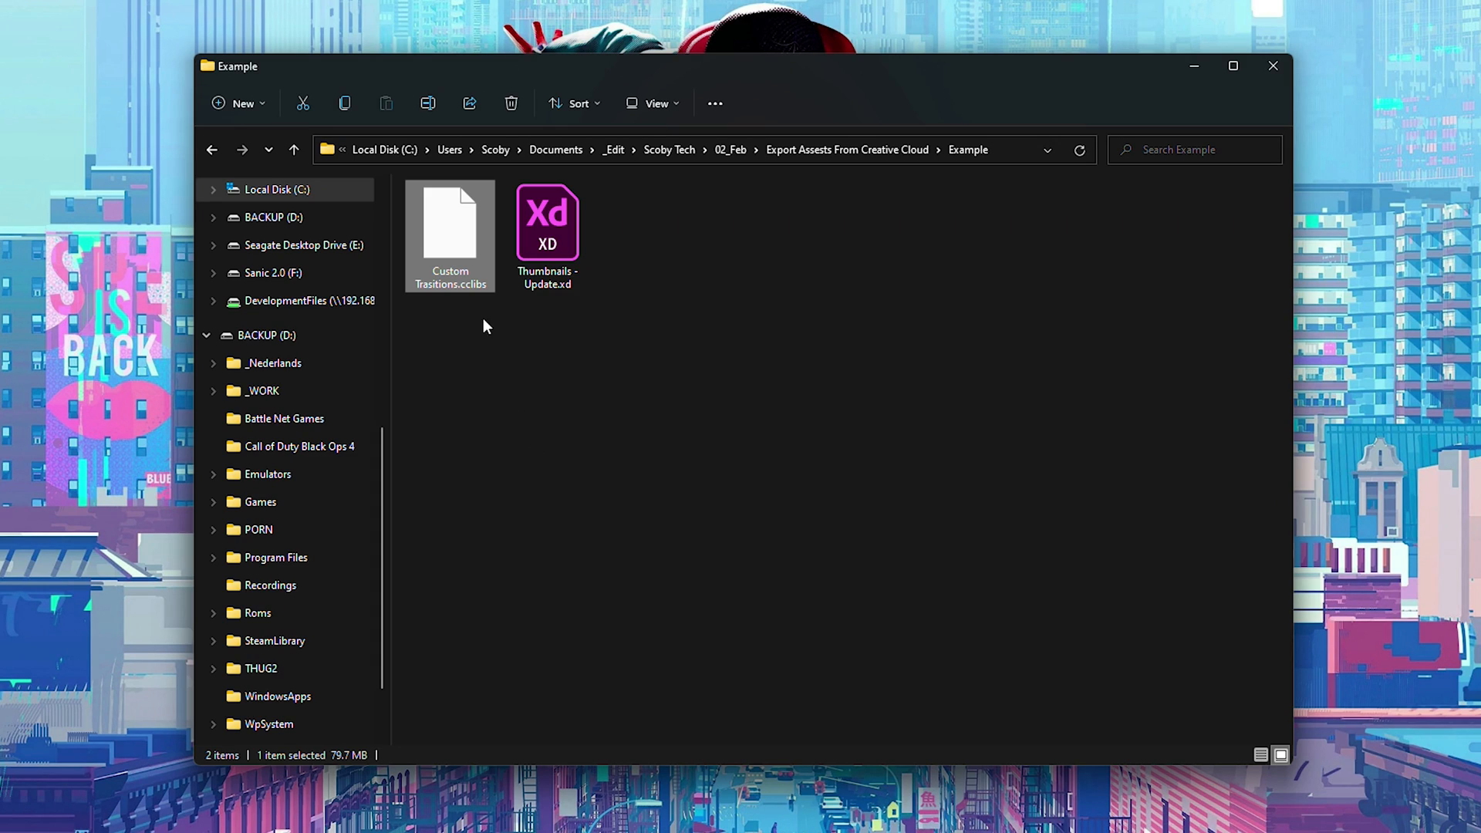
pyautogui.moveTo(463, 291)
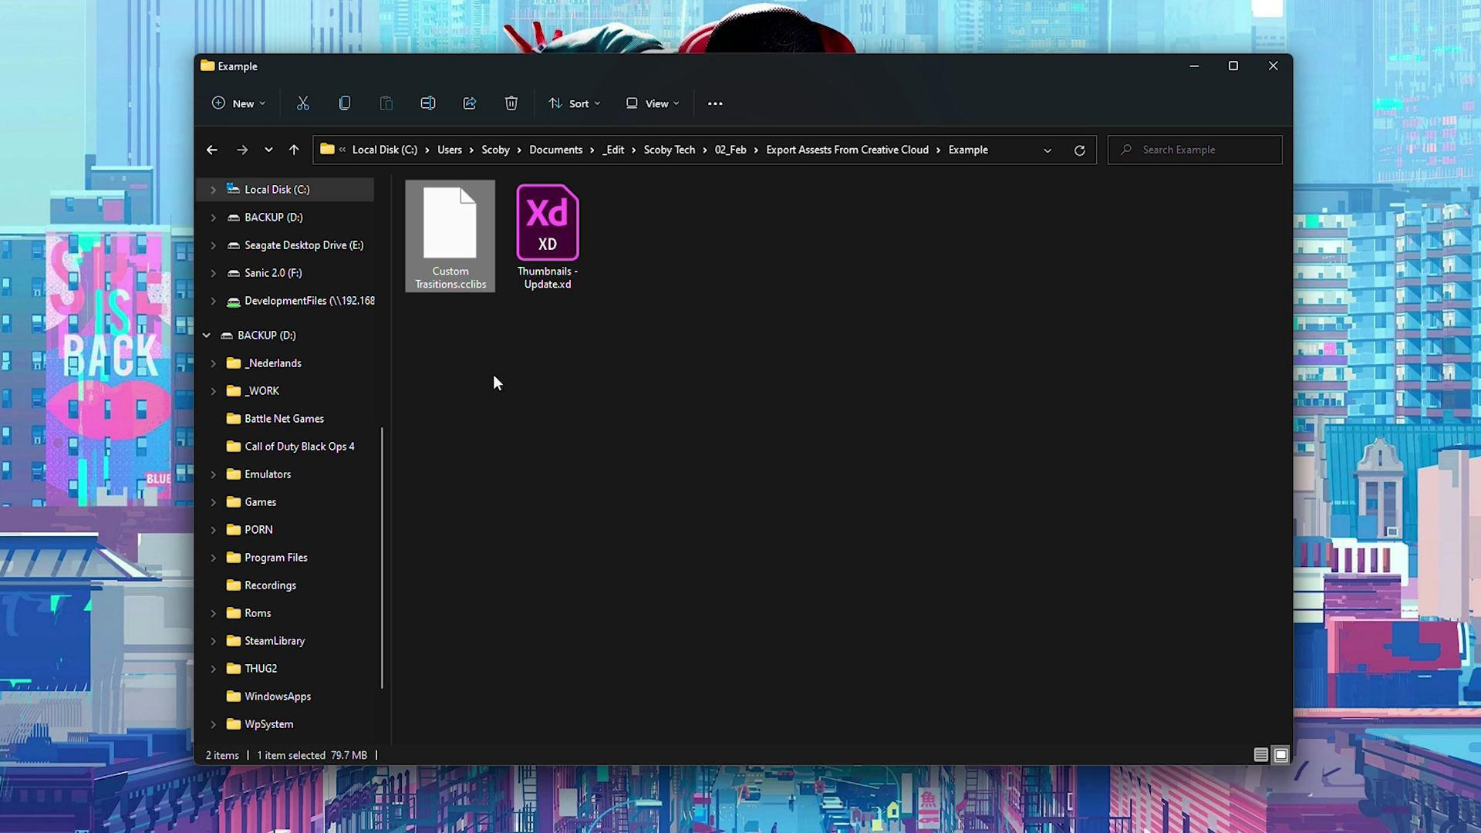
pyautogui.moveTo(463, 290)
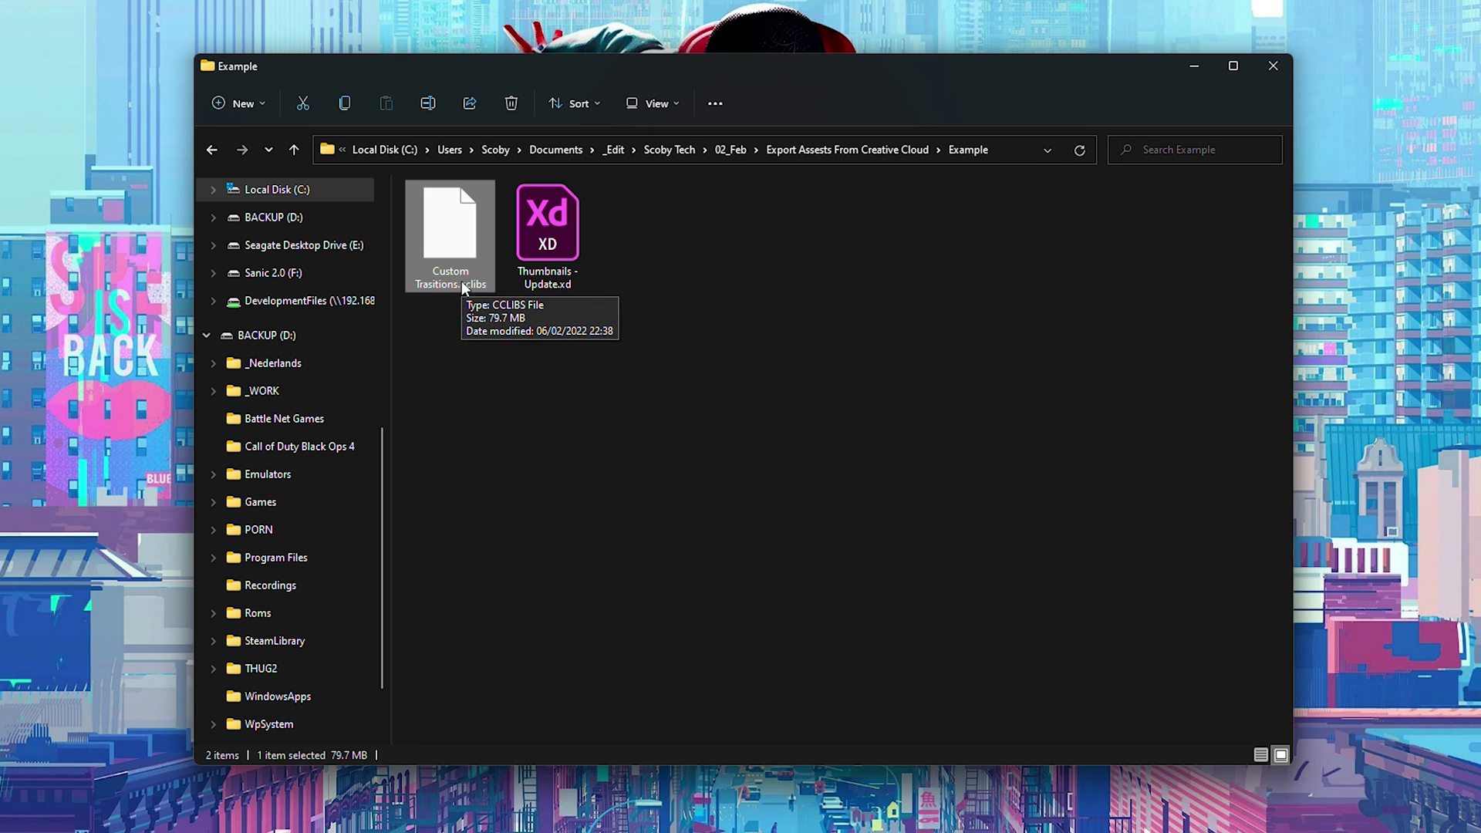
pyautogui.moveTo(427, 220)
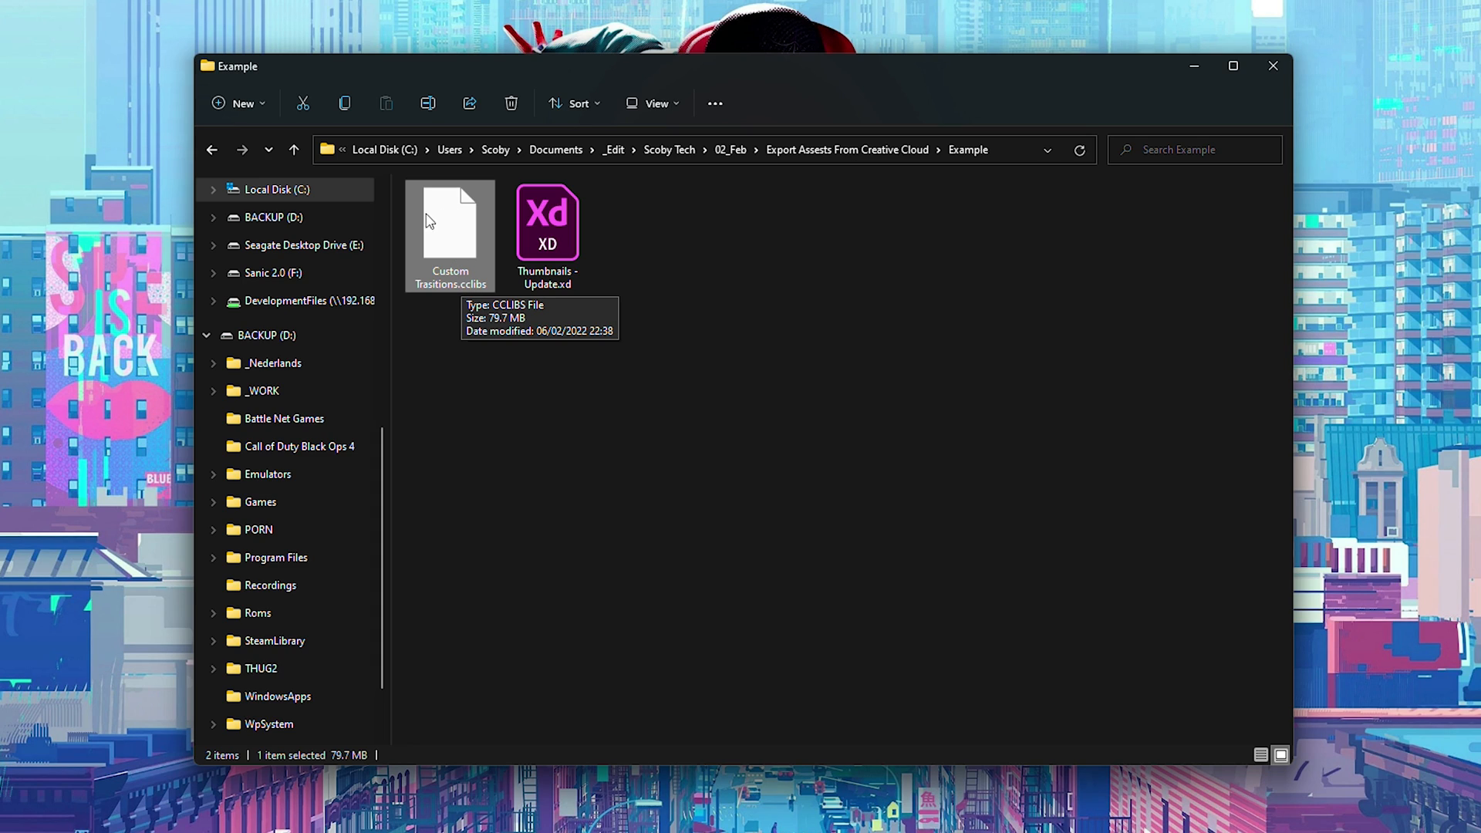
# Extract Custom Trasitions.cclibs in place with 7-Zip Extract Here
pyautogui.rightClick(450, 227)
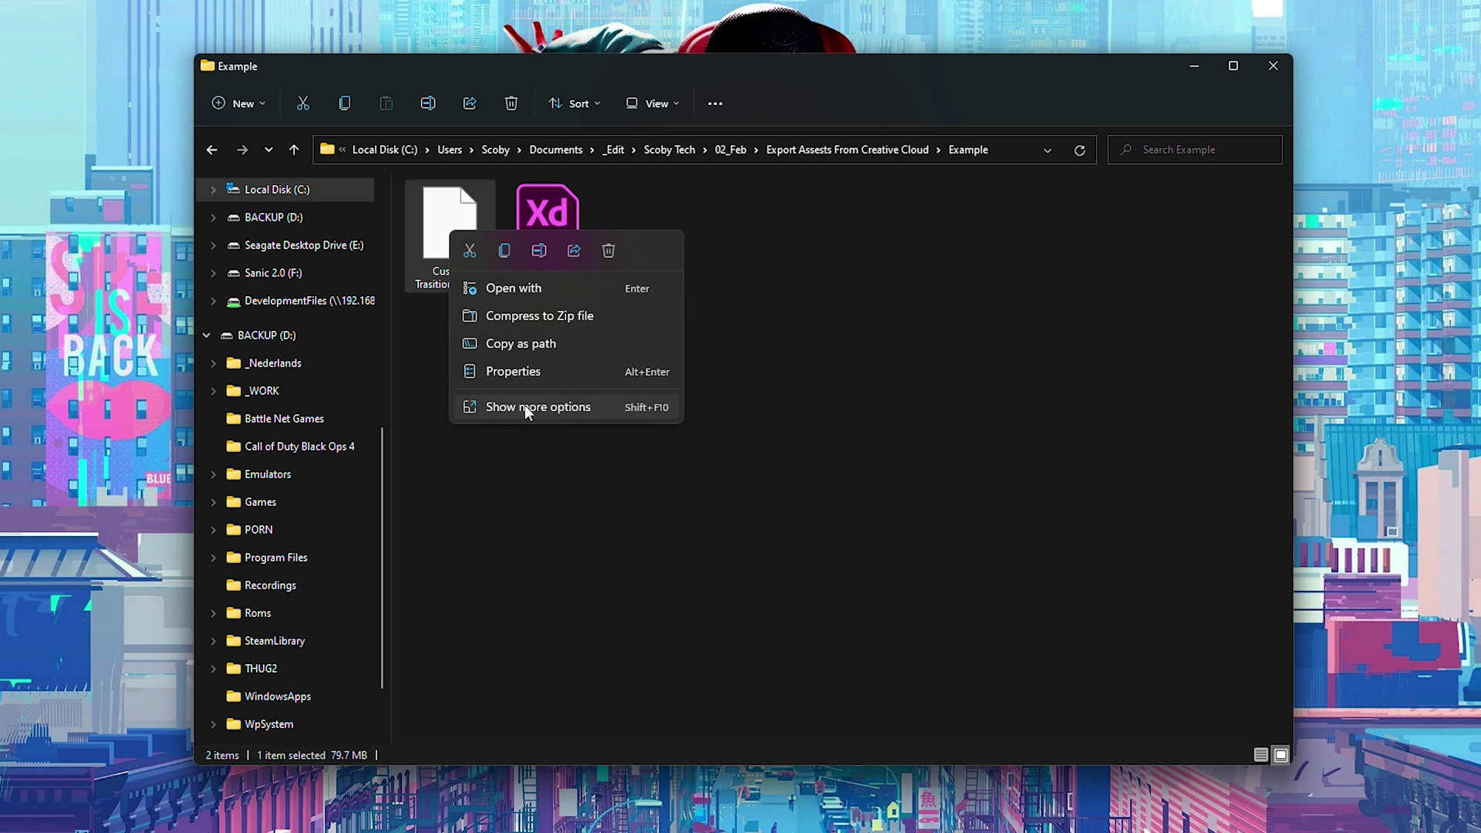
pyautogui.click(538, 407)
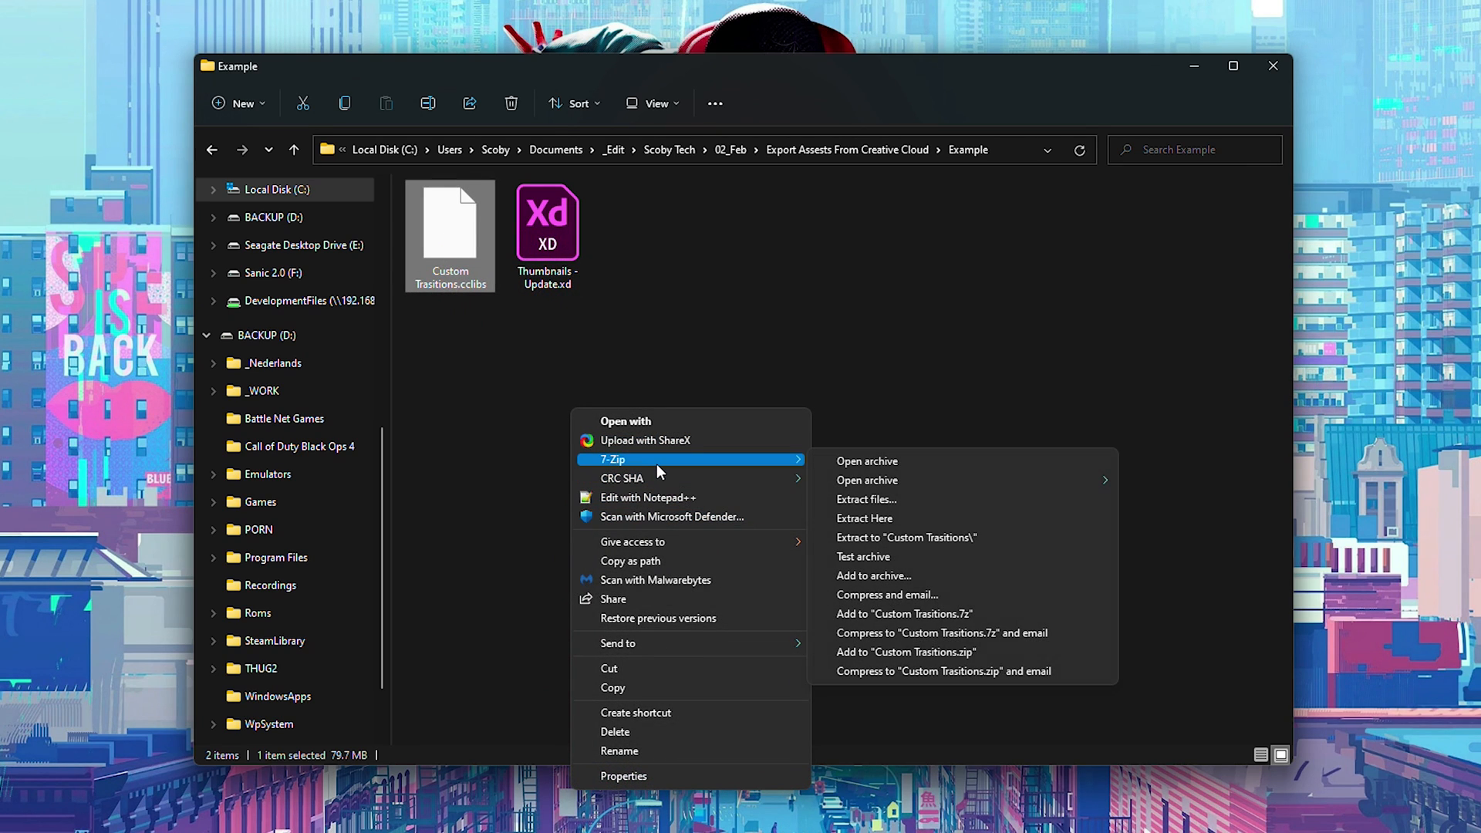
pyautogui.click(864, 518)
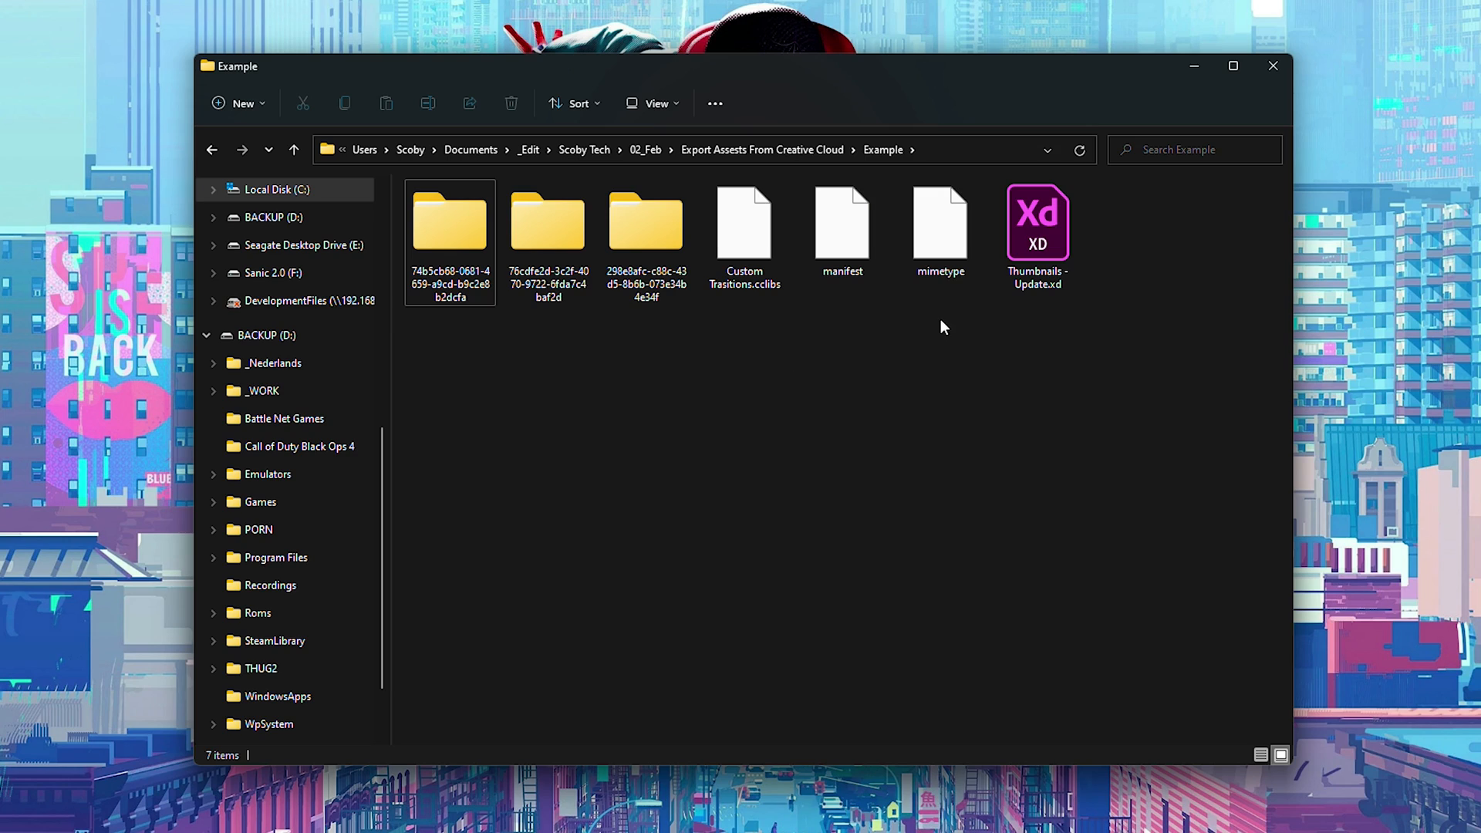
pyautogui.moveTo(912, 302)
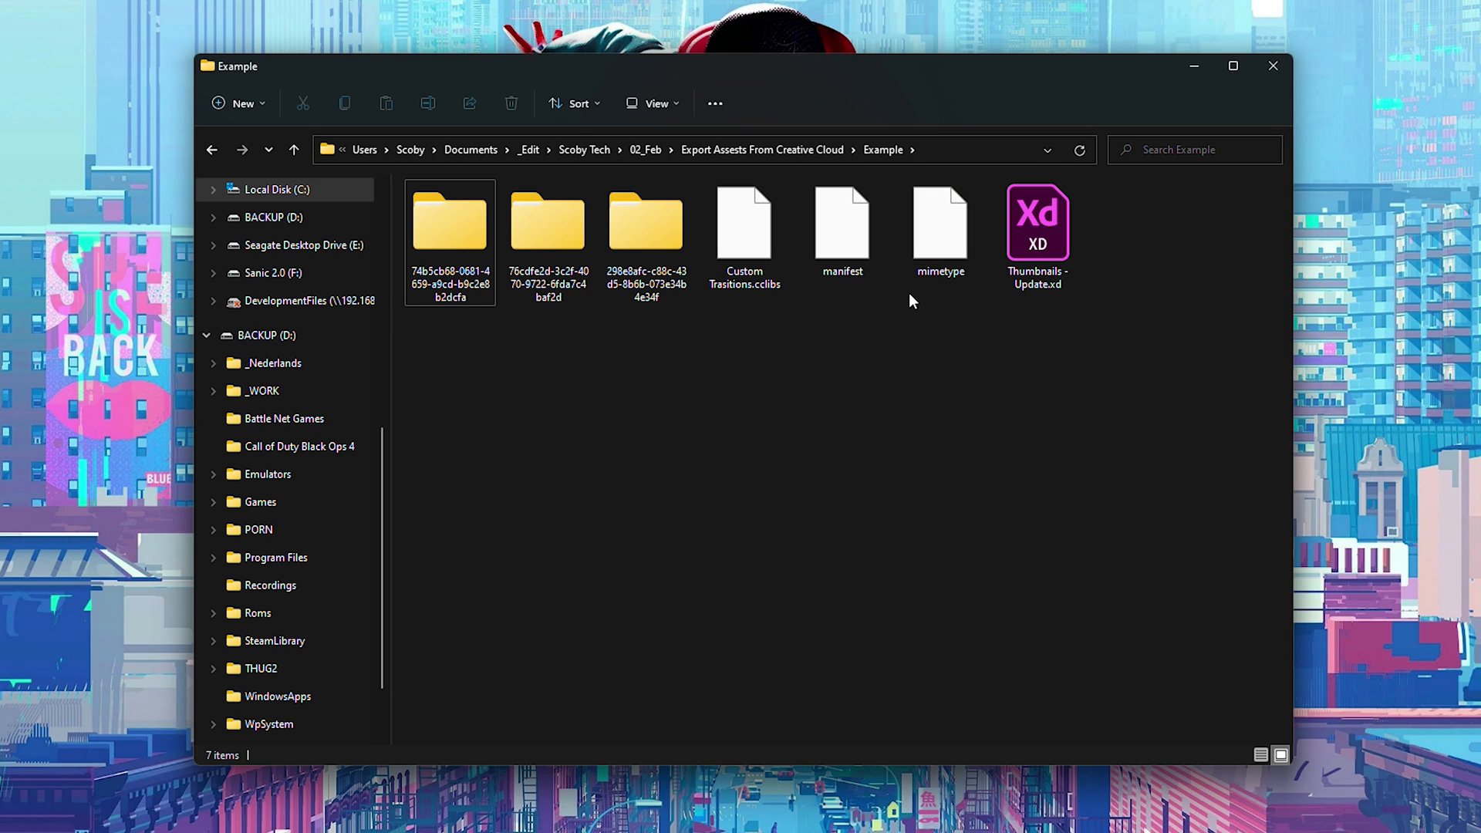
pyautogui.doubleClick(449, 219)
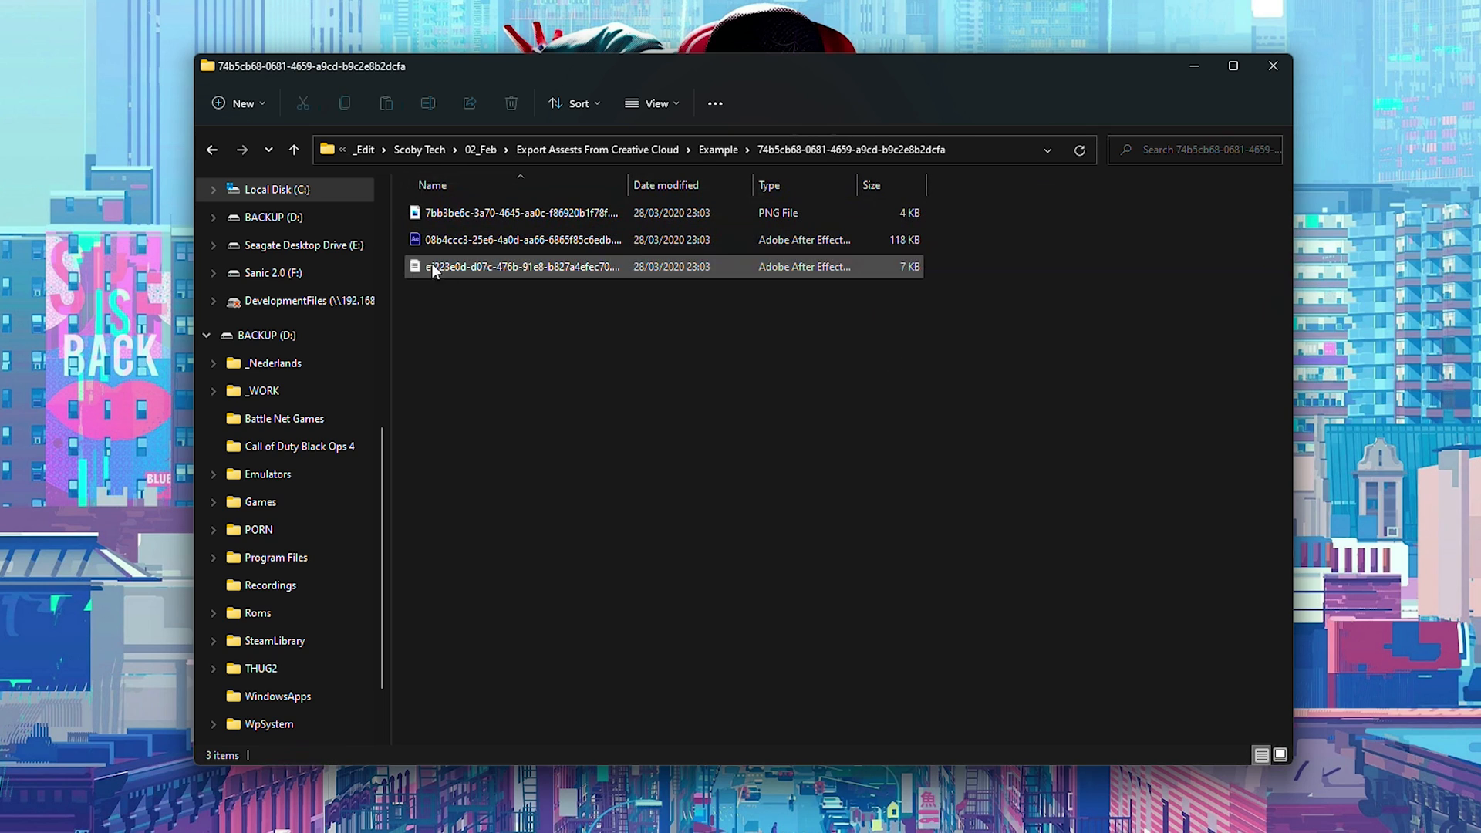
pyautogui.press('ctrl+a')
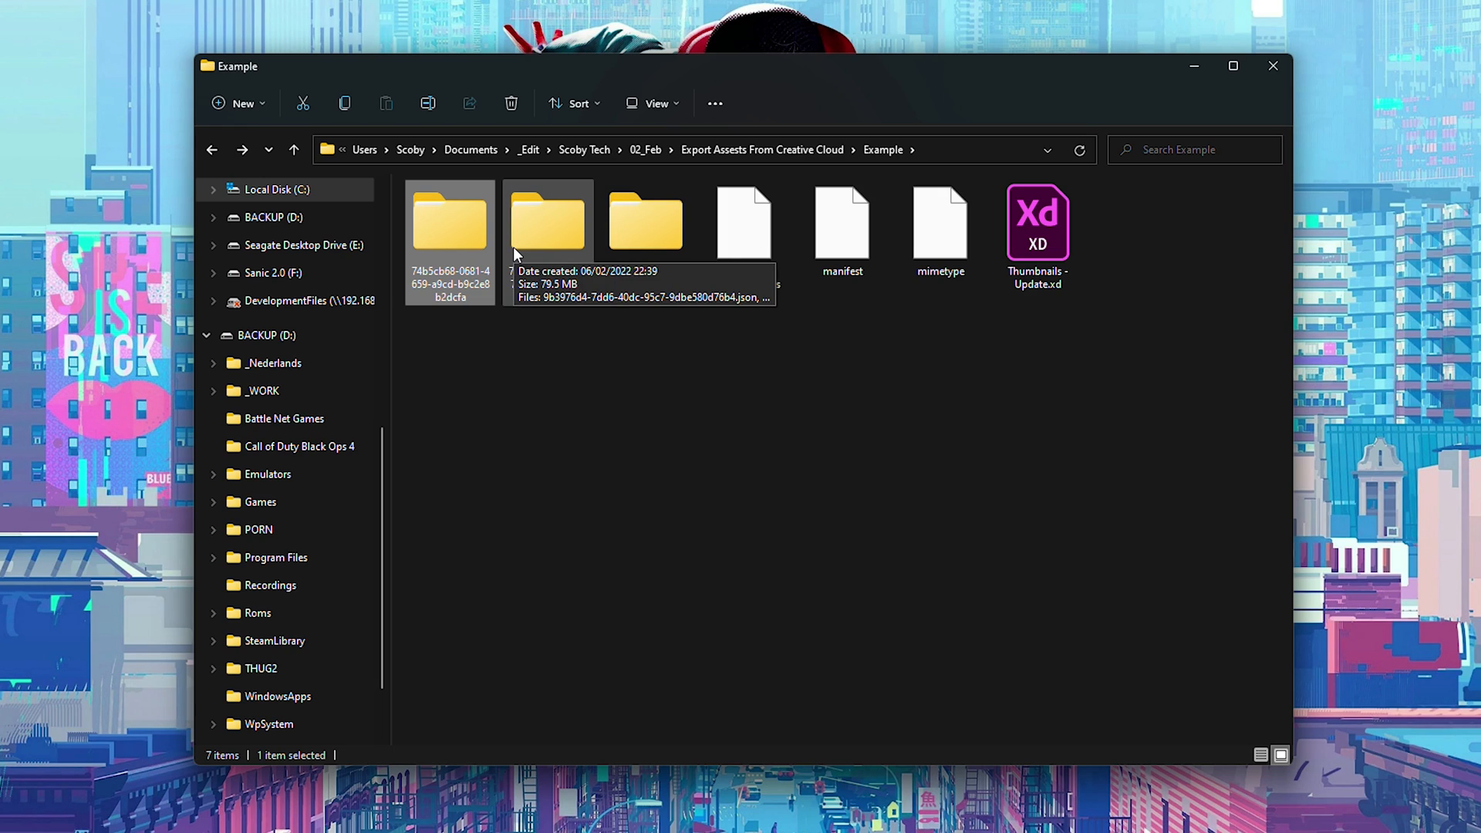
pyautogui.moveTo(675, 383)
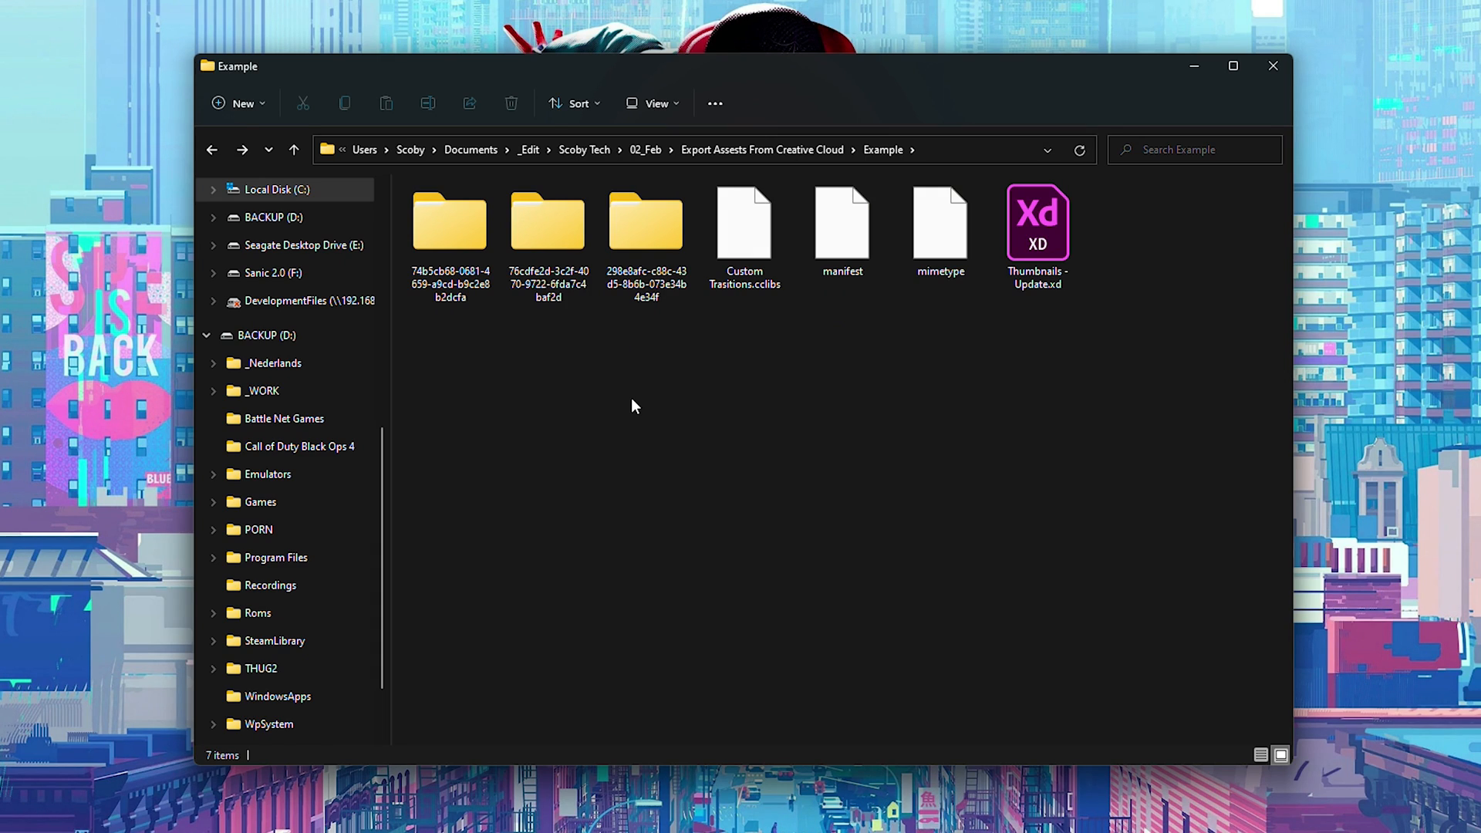
pyautogui.click(745, 222)
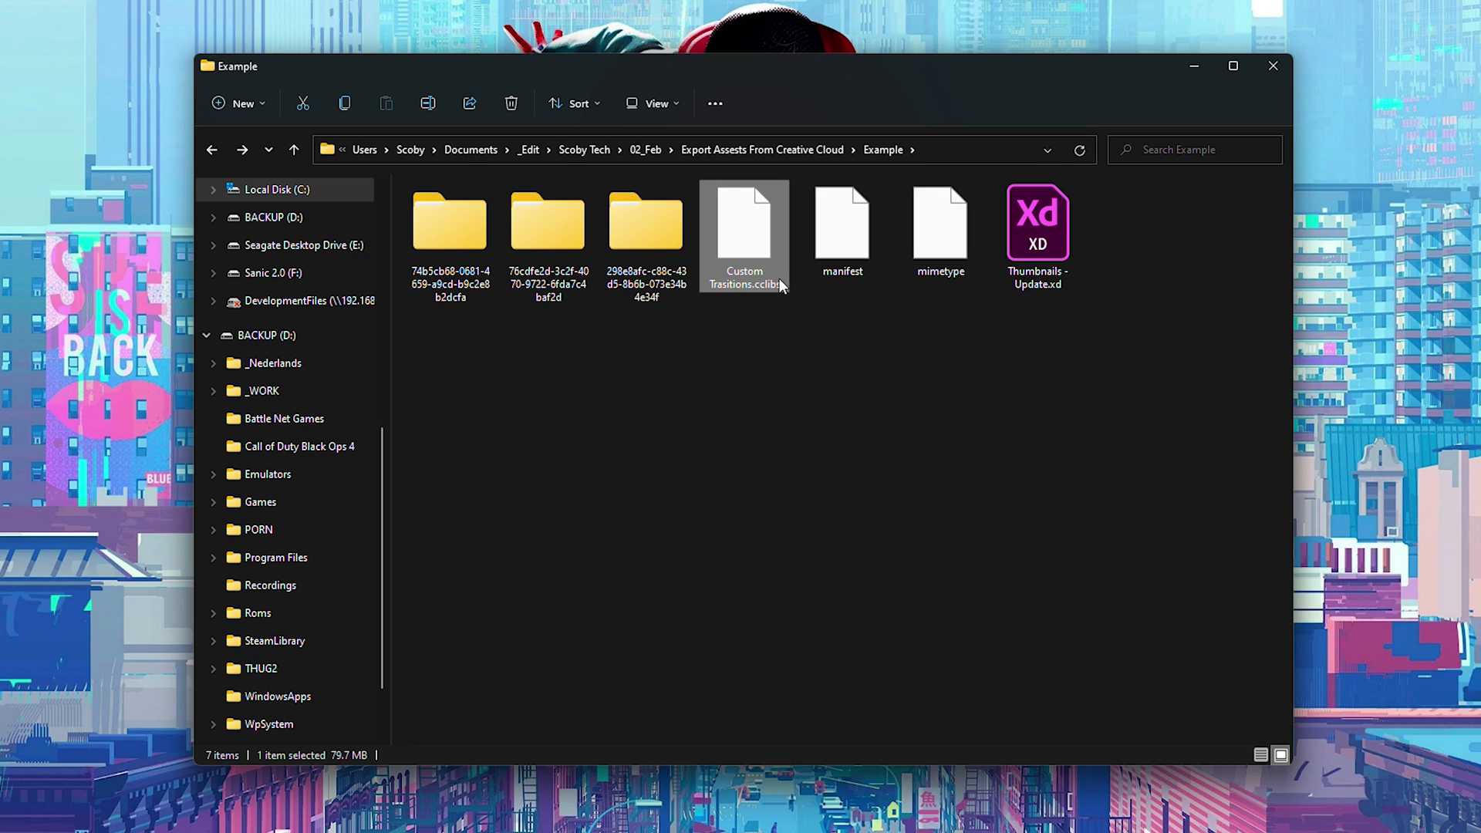